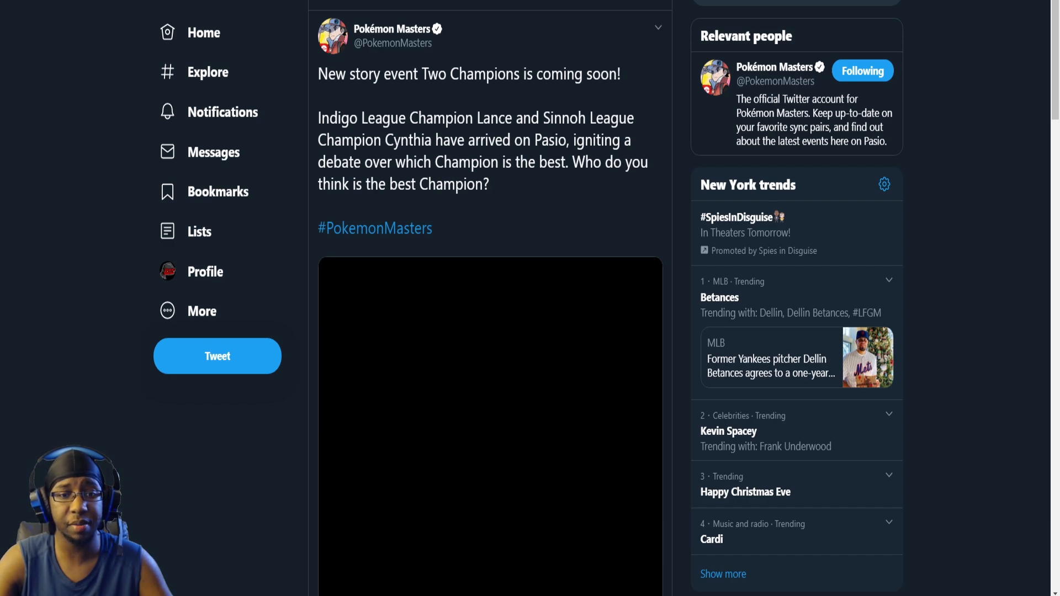
Step: Play the tweet's Two Champions event video featuring Lance and Cynthia
{"action": "scroll", "scroll_direction": "down", "scroll_amount": 3}
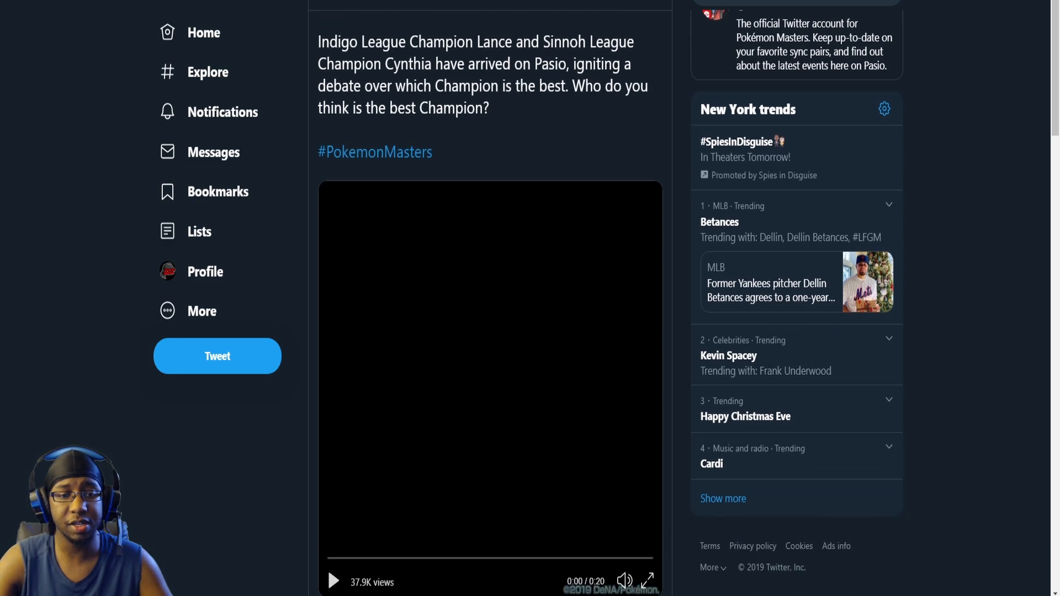
{"action": "scroll", "scroll_direction": "down", "scroll_amount": 3}
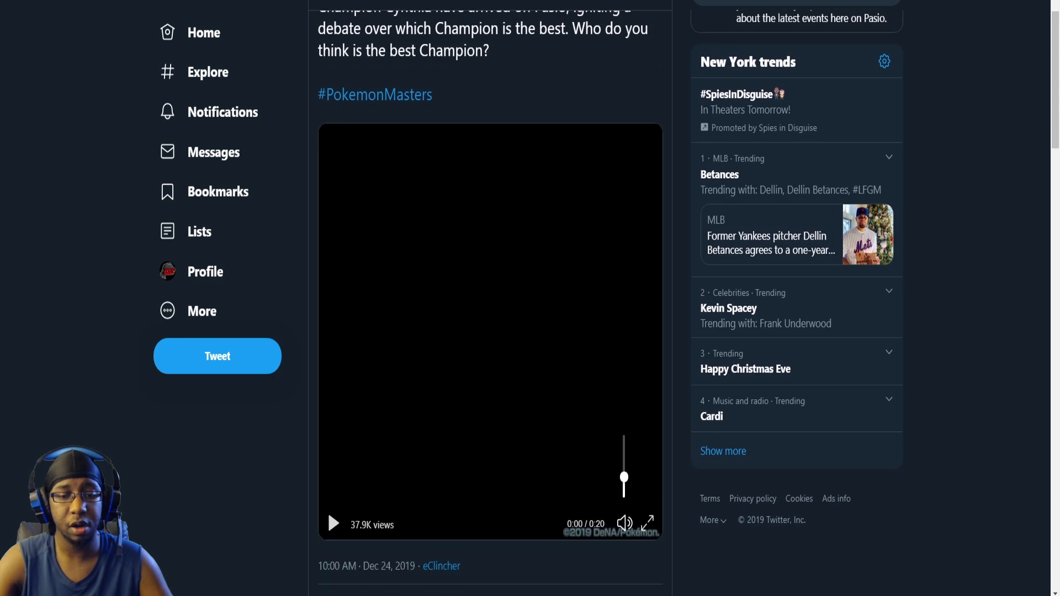
{"action": "left_click", "coordinate": [332, 524]}
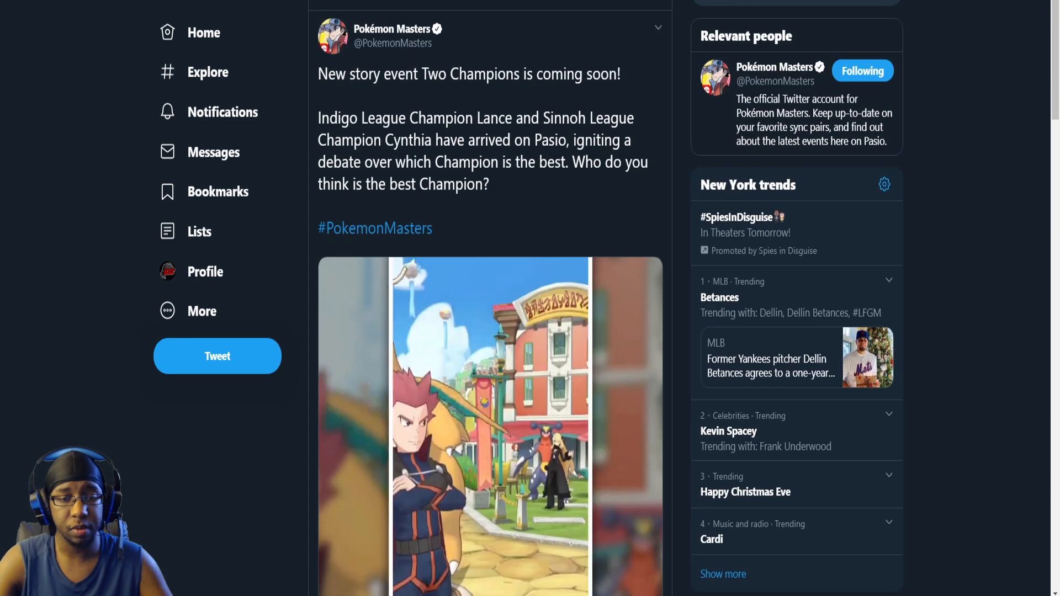
{"action": "scroll", "scroll_direction": "down", "scroll_amount": 3}
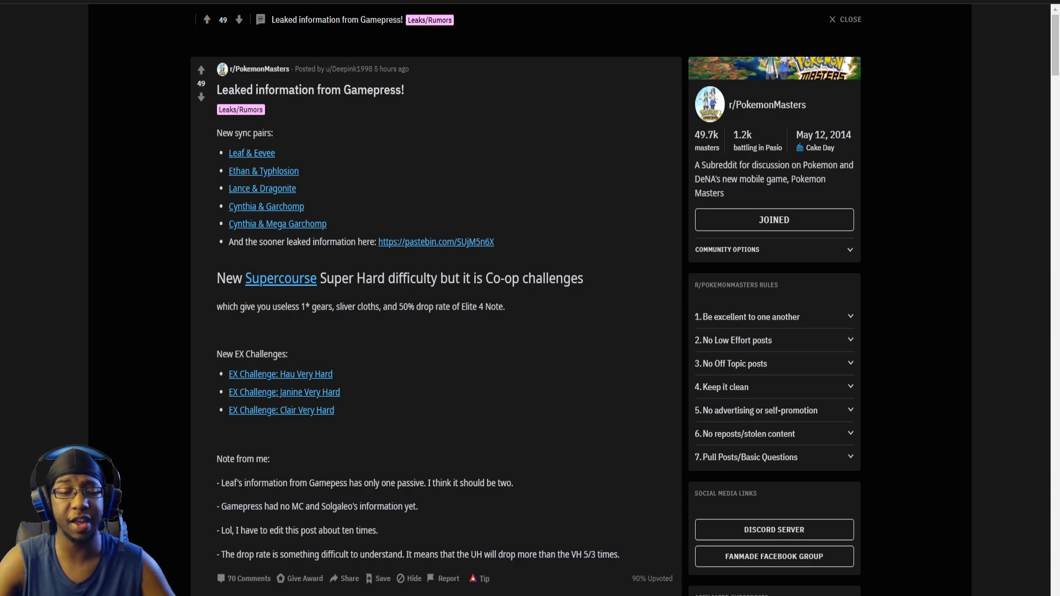
Step: Read the list of leaked sync pair links in 'Leaked information from Gamepress!'
{"action": "left_click_drag", "start_coordinate": [403, 307], "coordinate": [503, 307]}
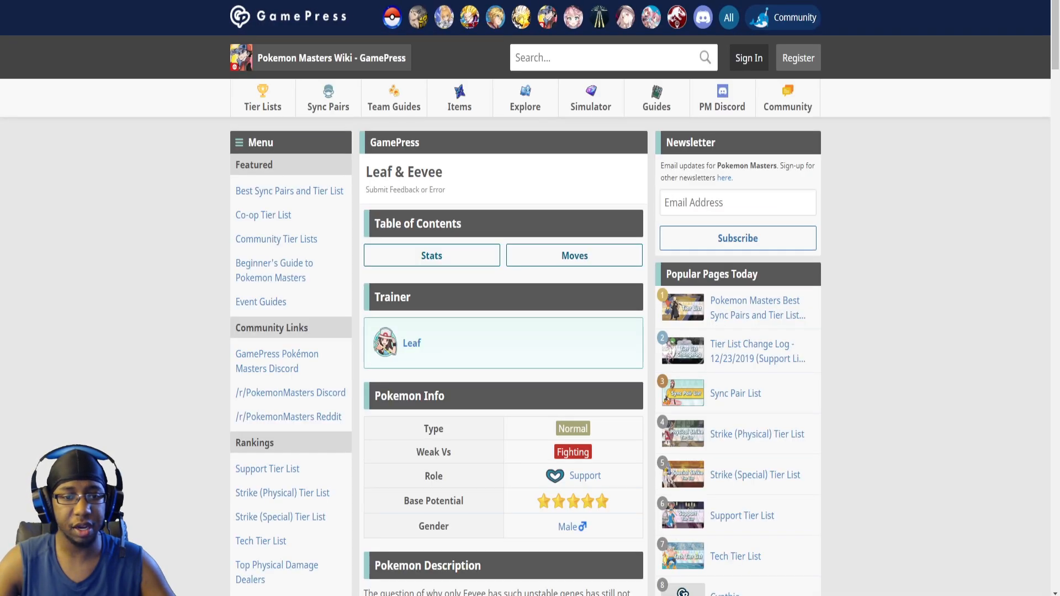
Step: Scroll through Leaf & Eevee's Pokémon info, level 120 stat bars, growth chart and tags
{"action": "scroll", "scroll_direction": "down", "scroll_amount": 3}
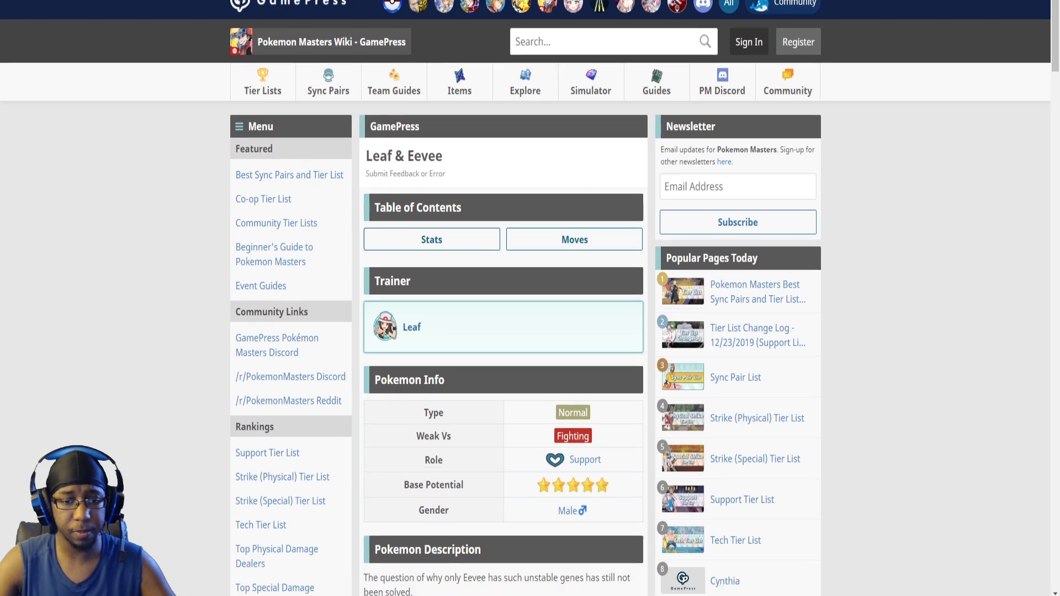
{"action": "scroll", "scroll_direction": "down", "scroll_amount": 3}
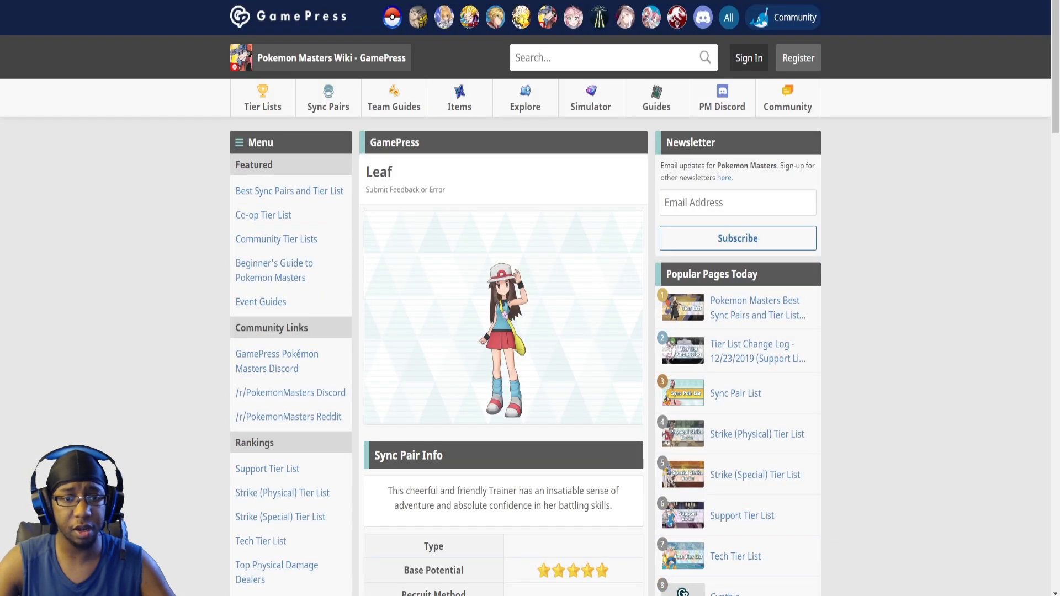
{"action": "scroll", "scroll_direction": "down", "scroll_amount": 3}
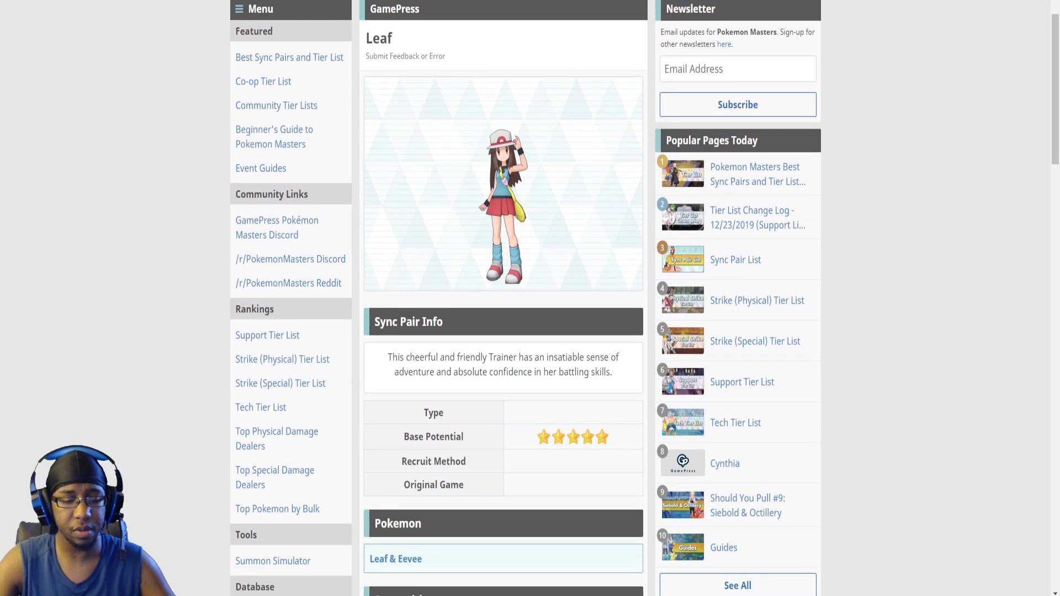
{"action": "scroll", "scroll_direction": "down", "scroll_amount": 3}
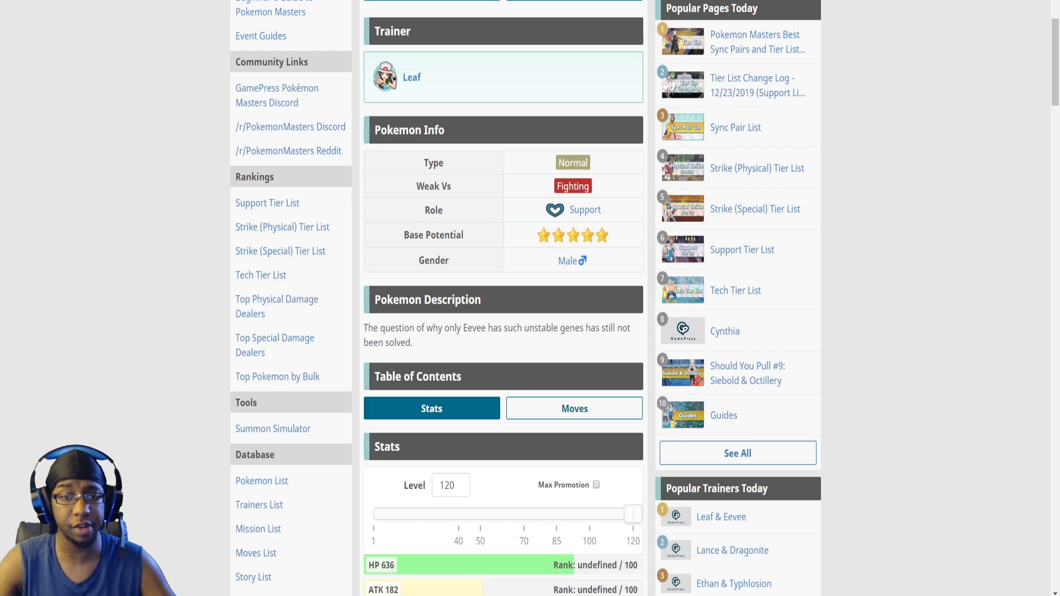
{"action": "scroll", "scroll_direction": "down", "scroll_amount": 3}
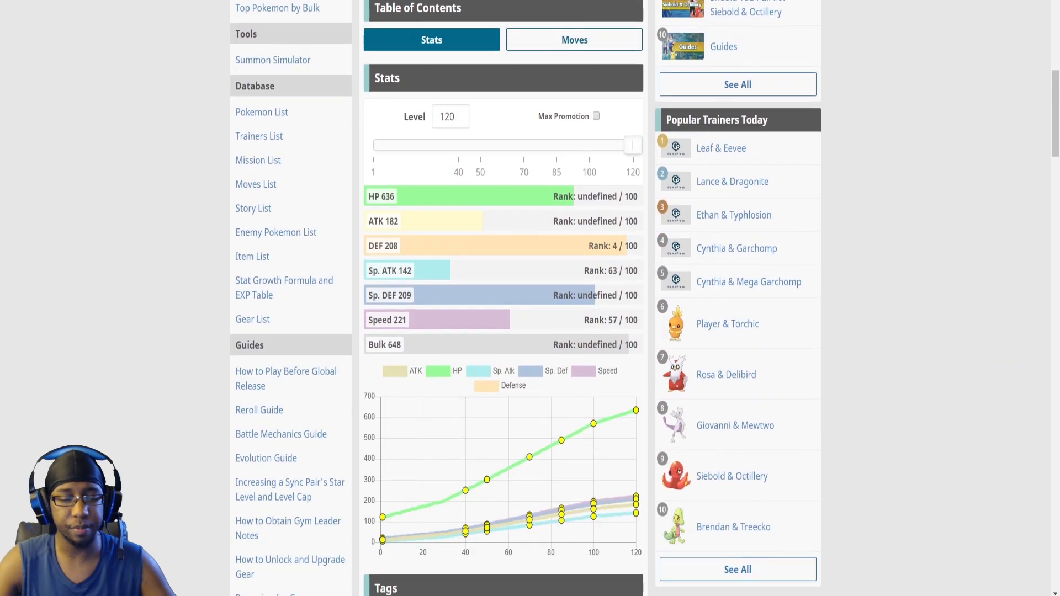
{"action": "scroll", "scroll_direction": "up", "scroll_amount": 3}
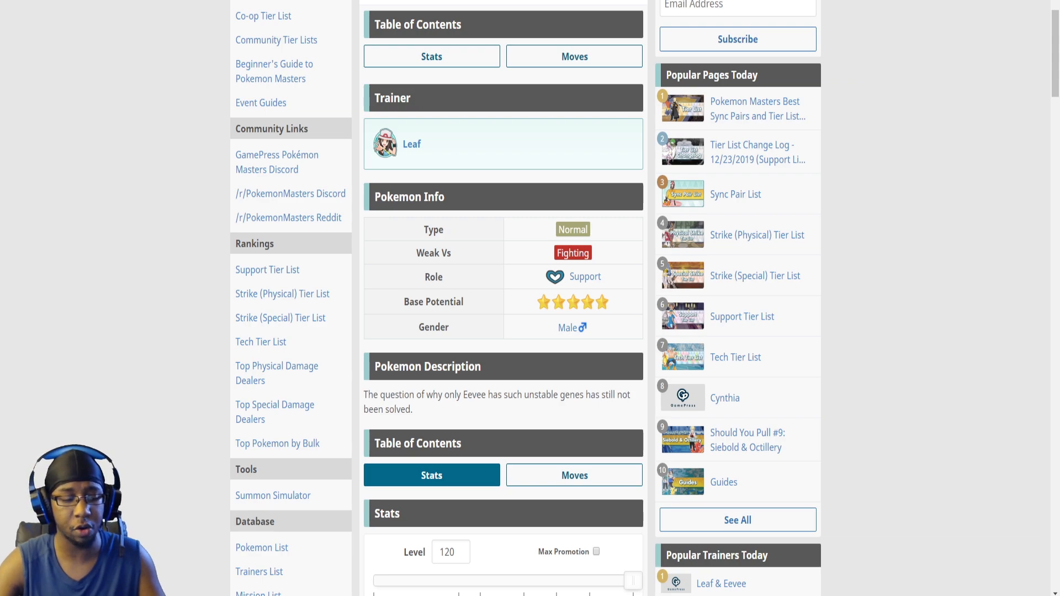
{"action": "scroll", "scroll_direction": "down", "scroll_amount": 3}
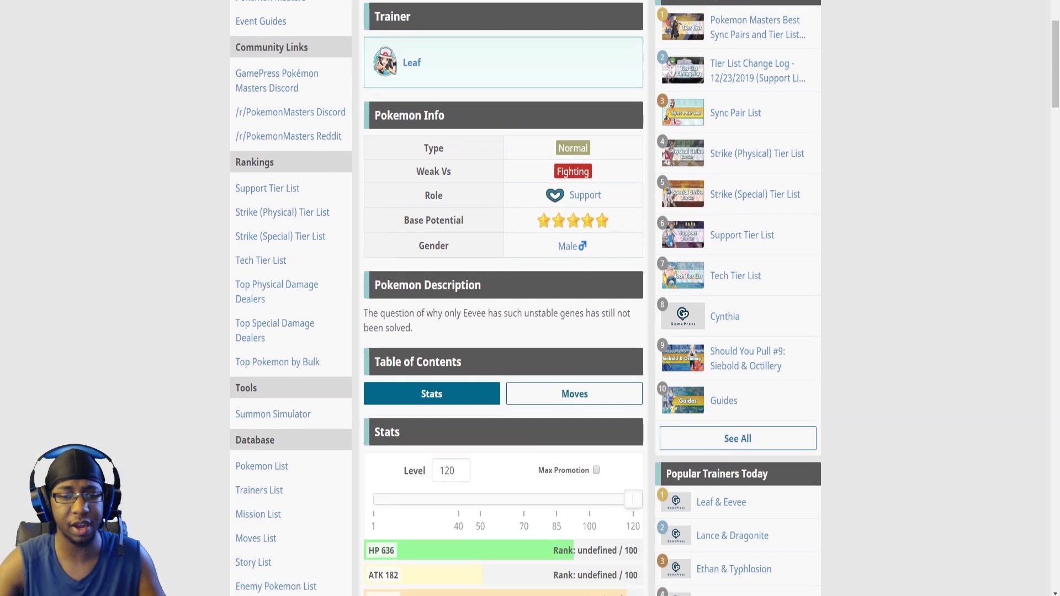
{"action": "scroll", "scroll_direction": "down", "scroll_amount": 3}
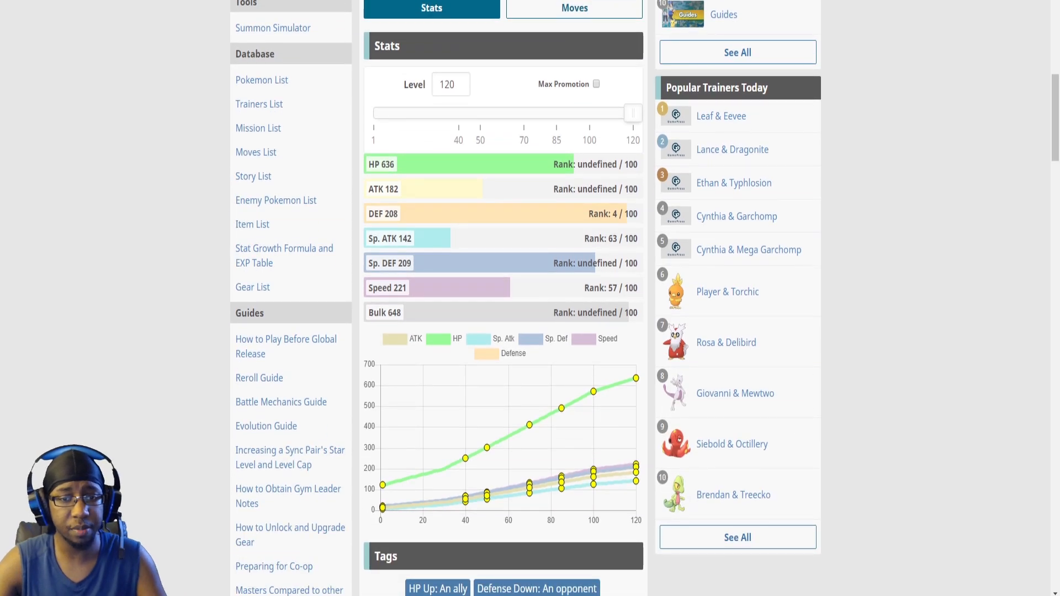
{"action": "scroll", "scroll_direction": "down", "scroll_amount": 3}
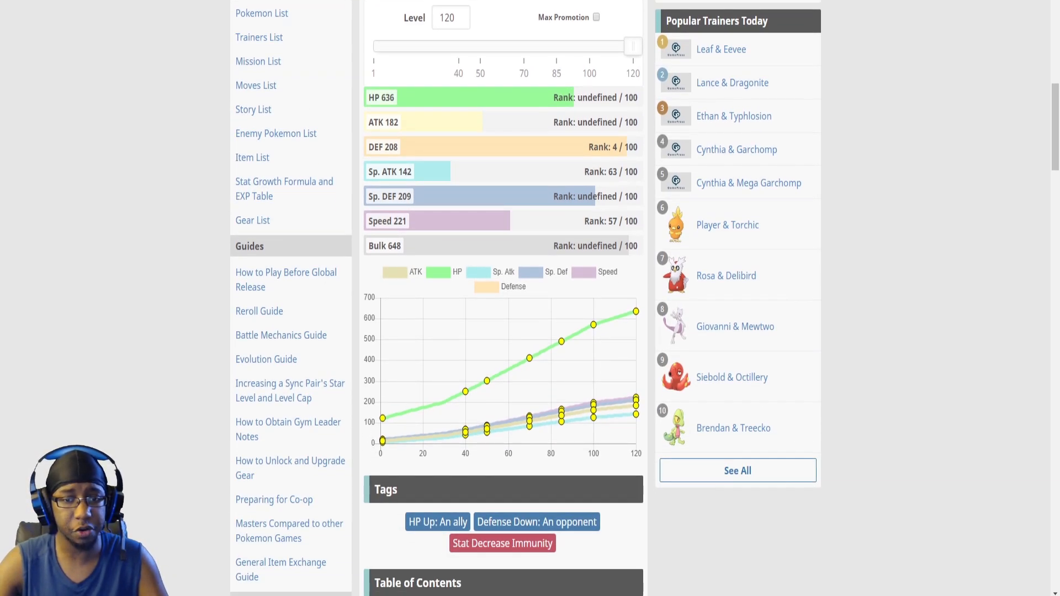
Step: Jump to Leaf & Eevee's Moves section from the Table of Contents and read the moves
{"action": "left_click", "coordinate": [574, 81]}
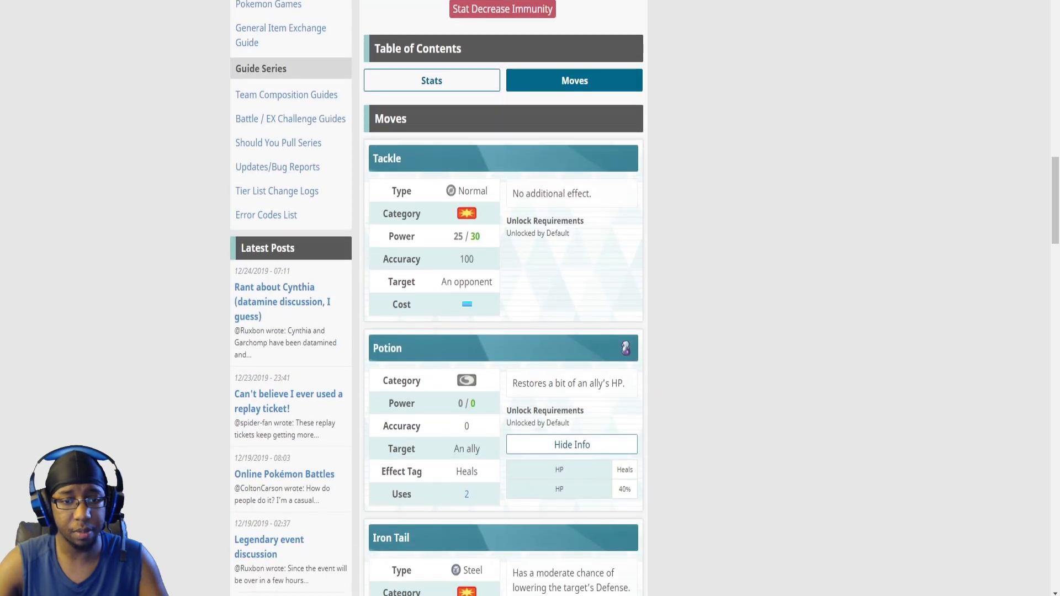
{"action": "scroll", "scroll_direction": "down", "scroll_amount": 3}
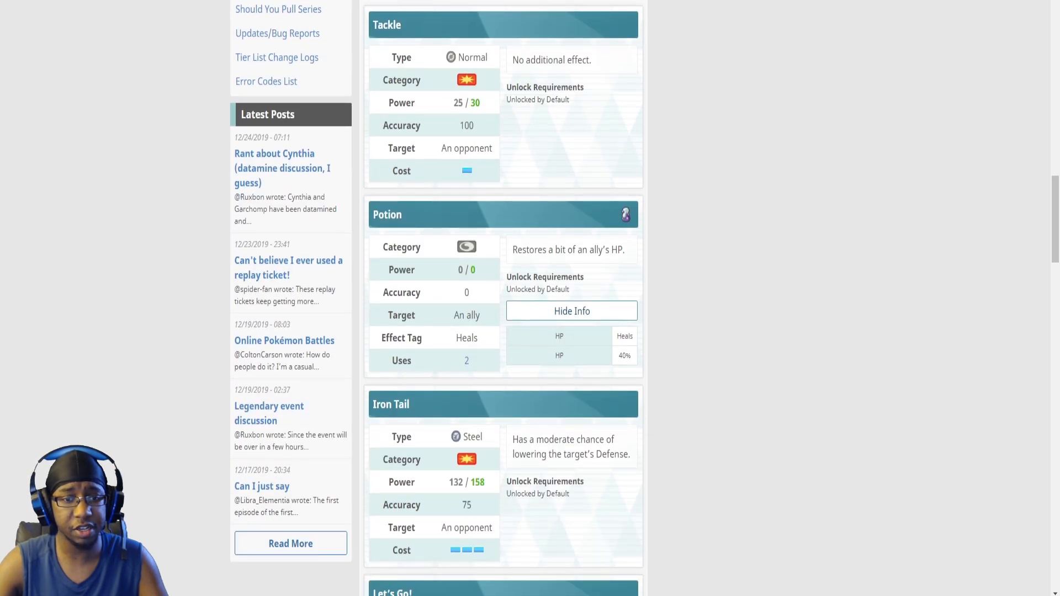
{"action": "scroll", "scroll_direction": "down", "scroll_amount": 3}
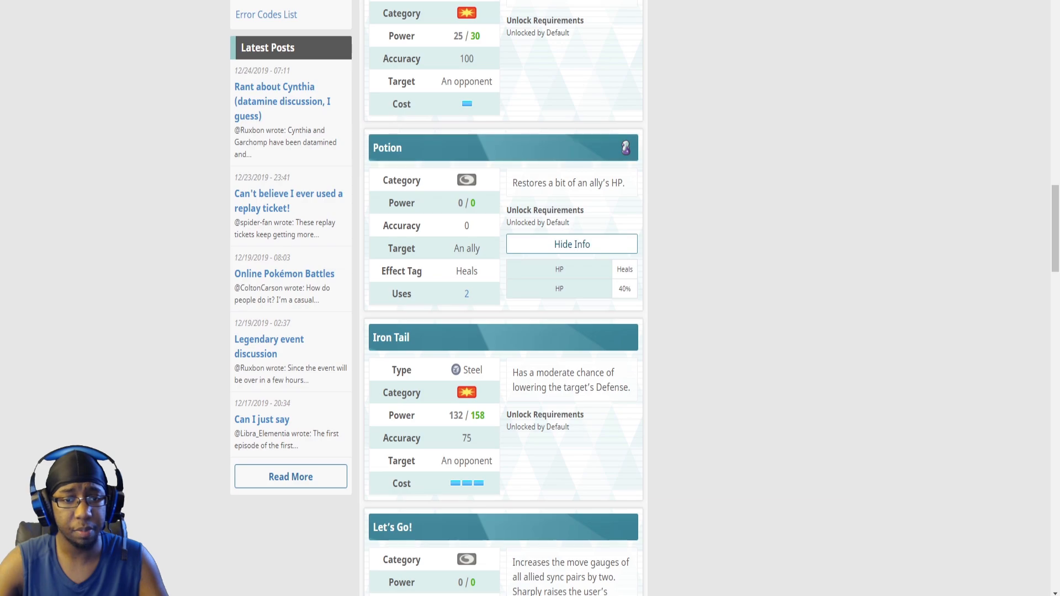
{"action": "scroll", "scroll_direction": "down", "scroll_amount": 3}
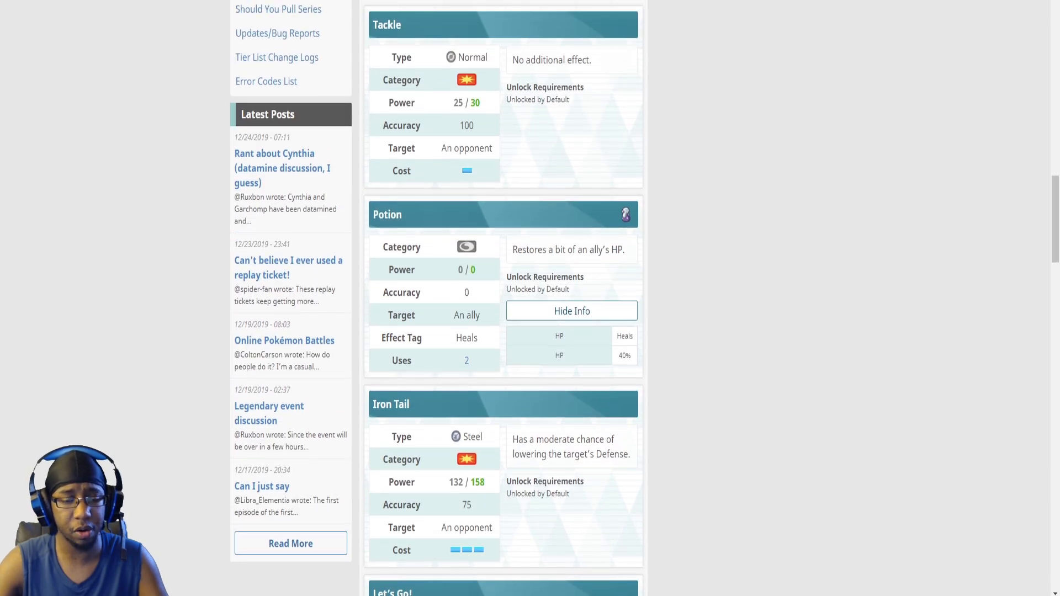
{"action": "scroll", "scroll_direction": "down", "scroll_amount": 3}
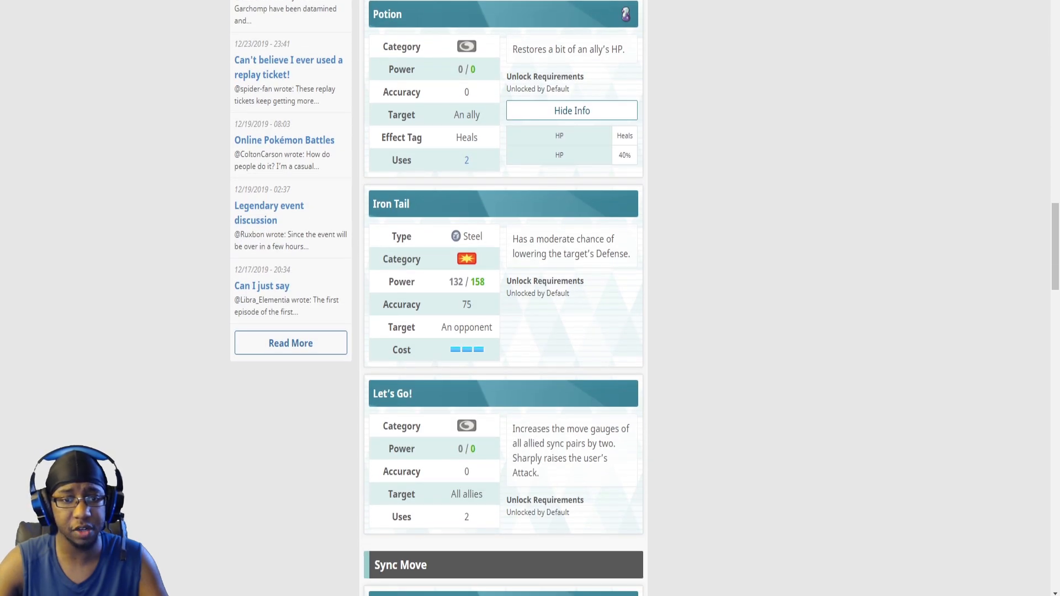
Step: Read Leaf & Eevee's sync move and the Impervious passive's unlock requirements
{"action": "scroll", "scroll_direction": "down", "scroll_amount": 3}
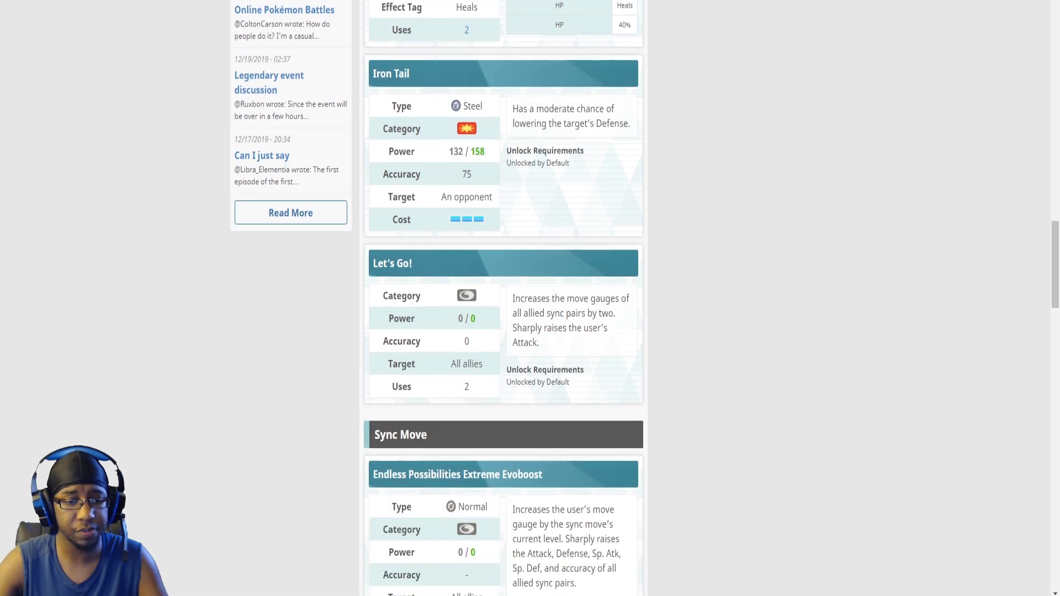
{"action": "scroll", "scroll_direction": "up", "scroll_amount": 3}
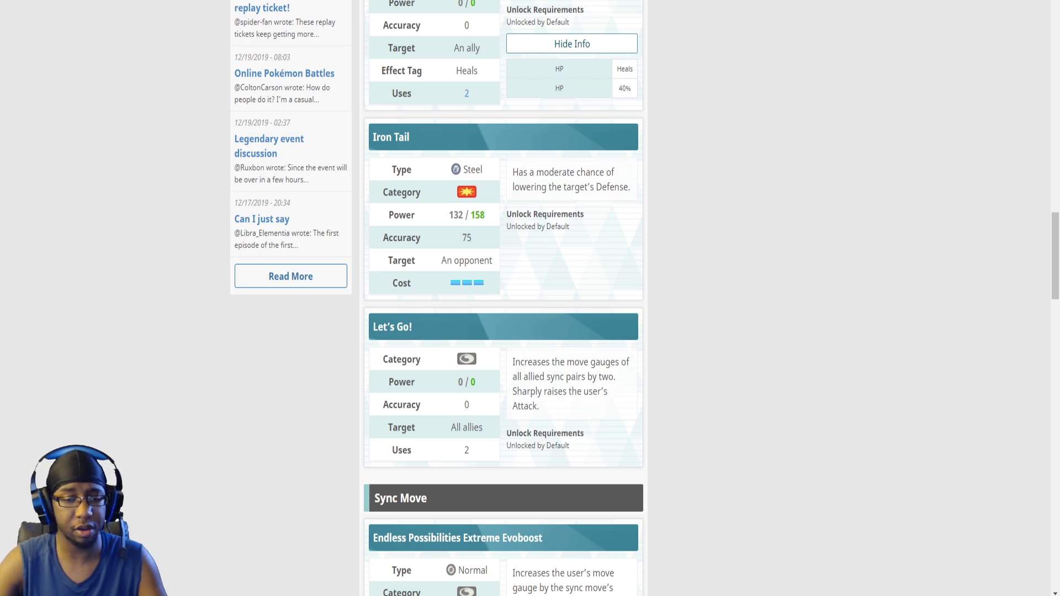
{"action": "scroll", "scroll_direction": "down", "scroll_amount": 3}
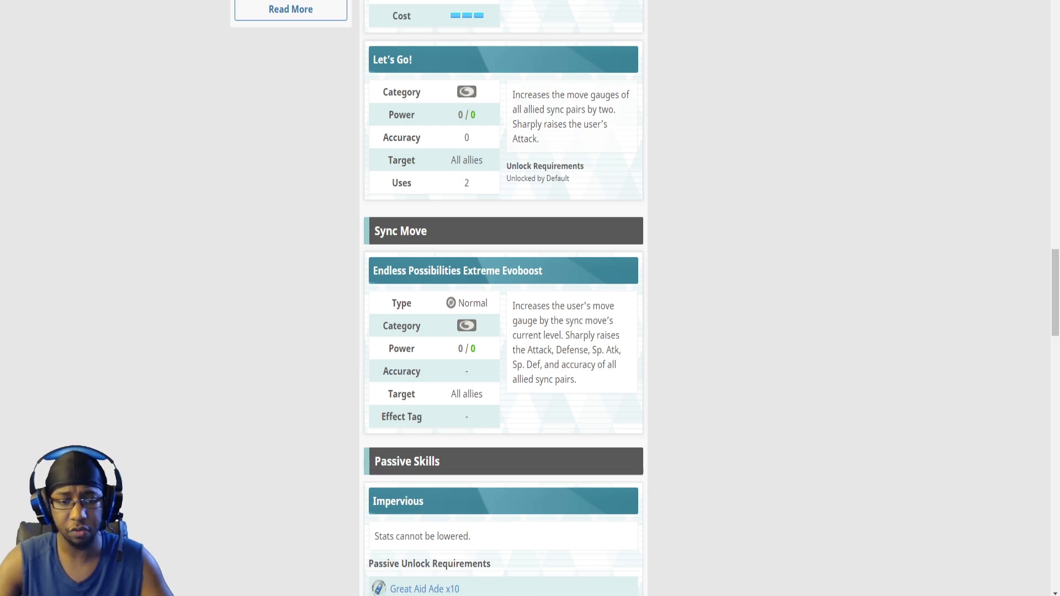
{"action": "scroll", "scroll_direction": "down", "scroll_amount": 3}
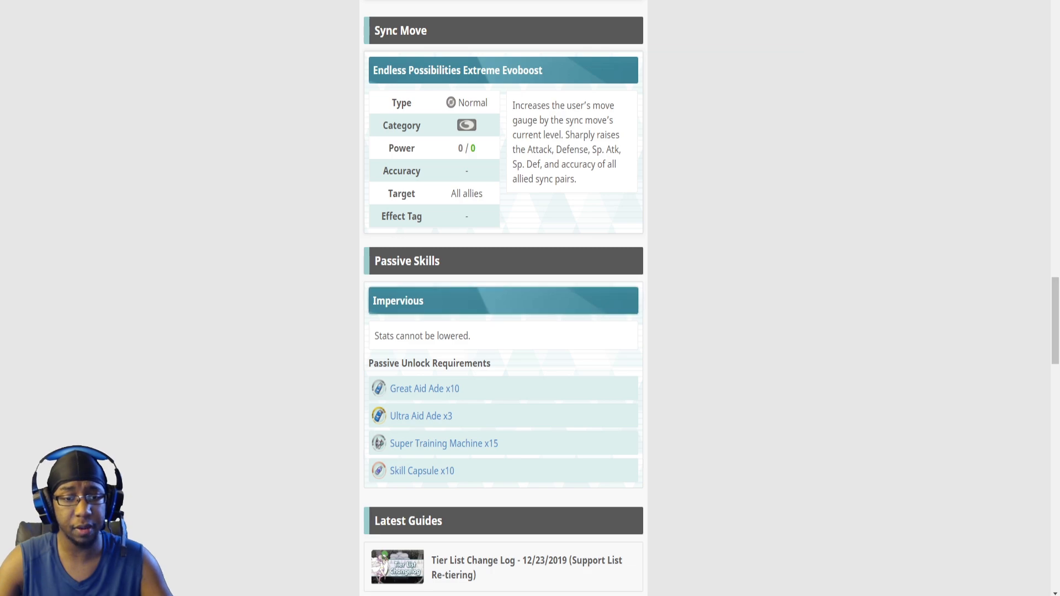
{"action": "scroll", "scroll_direction": "up", "scroll_amount": 3}
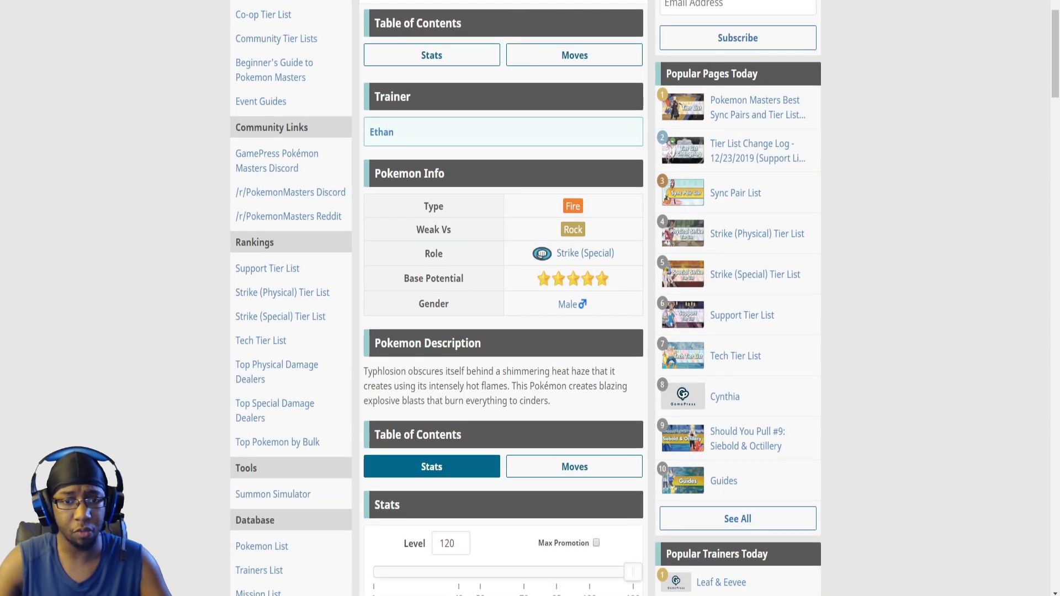
Step: Scroll through Ethan & Typhlosion's stats and moves
{"action": "scroll", "scroll_direction": "down", "scroll_amount": 3}
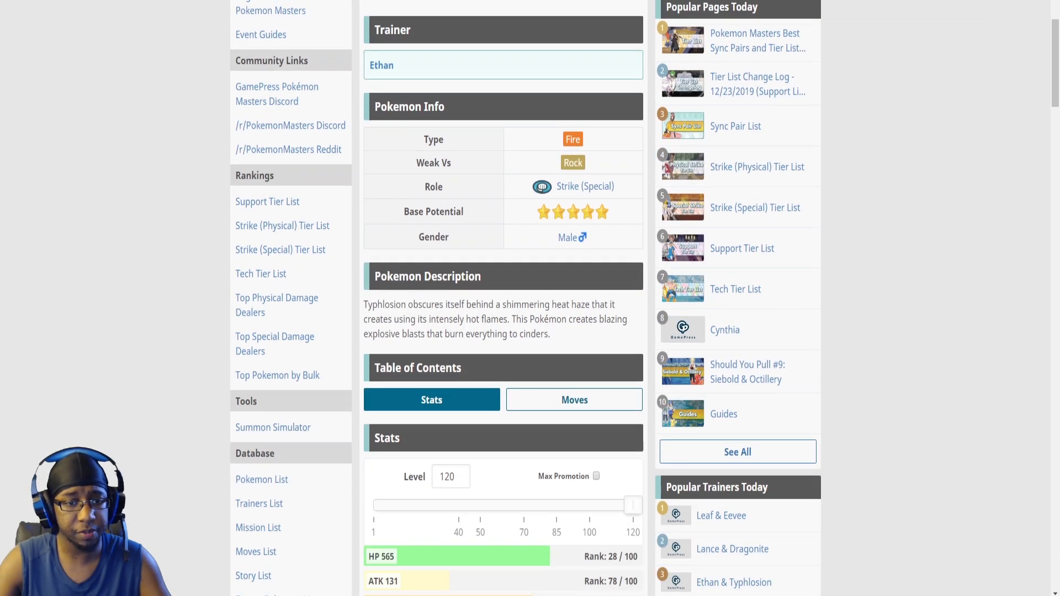
{"action": "scroll", "scroll_direction": "down", "scroll_amount": 3}
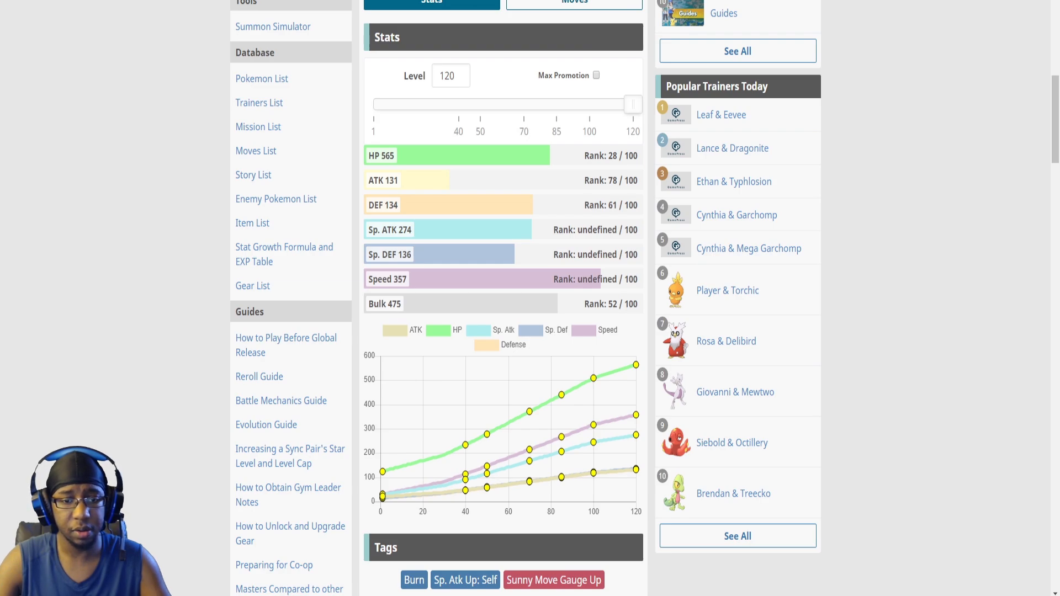
{"action": "scroll", "scroll_direction": "down", "scroll_amount": 3}
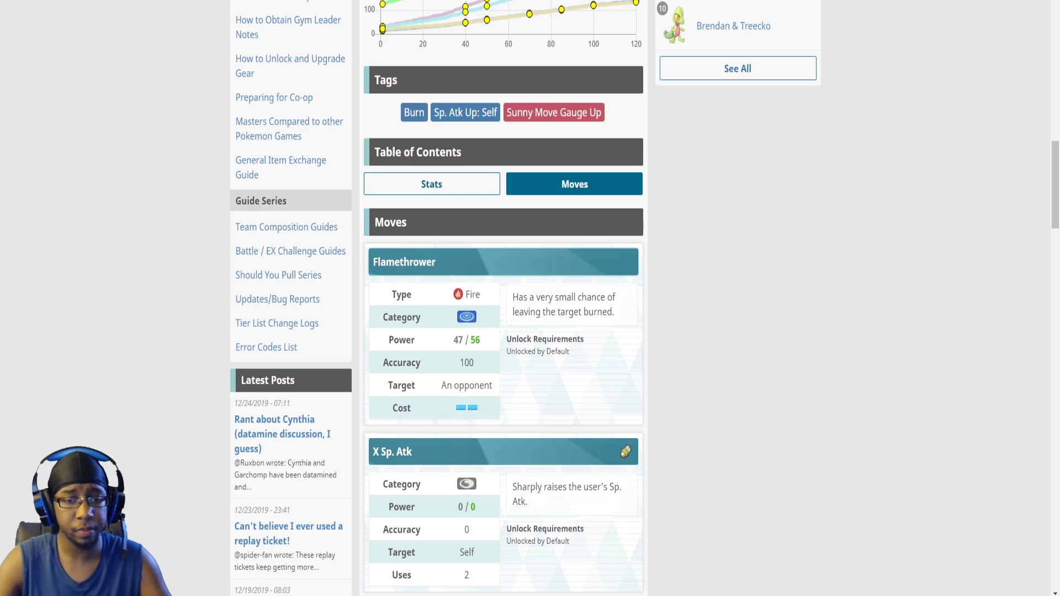
{"action": "scroll", "scroll_direction": "down", "scroll_amount": 3}
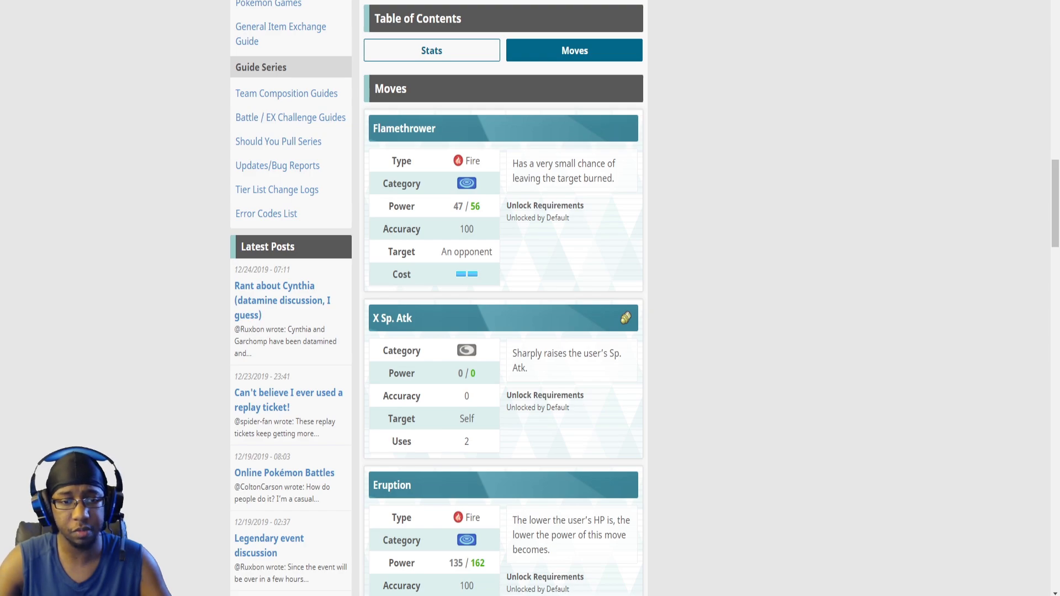
{"action": "scroll", "scroll_direction": "down", "scroll_amount": 3}
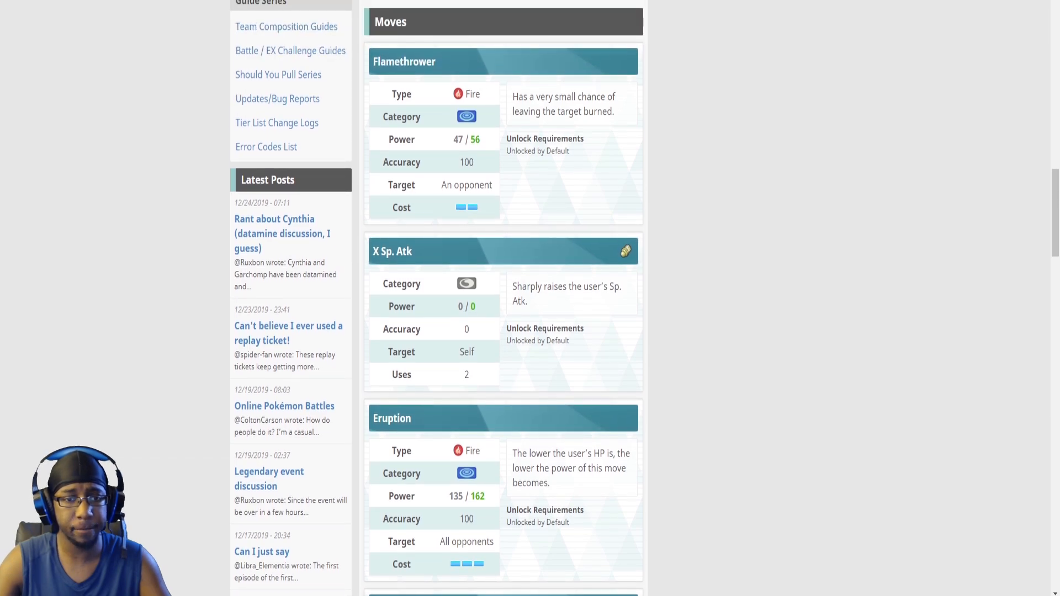
{"action": "scroll", "scroll_direction": "down", "scroll_amount": 3}
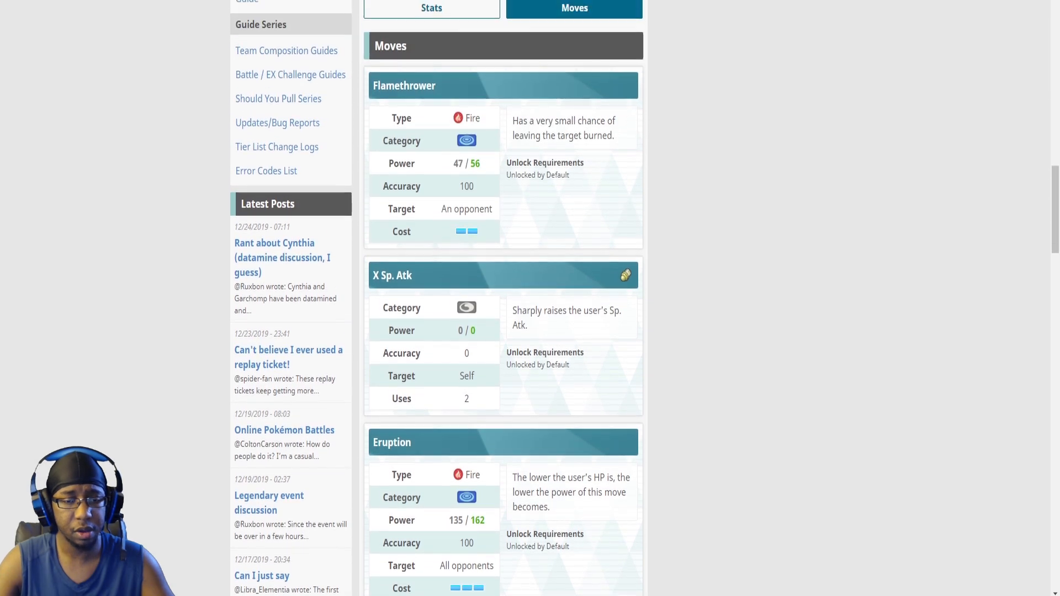
Step: Read the Fierce Flames Eruption sync move and Speeding Sun 2 passive skill
{"action": "scroll", "scroll_direction": "down", "scroll_amount": 3}
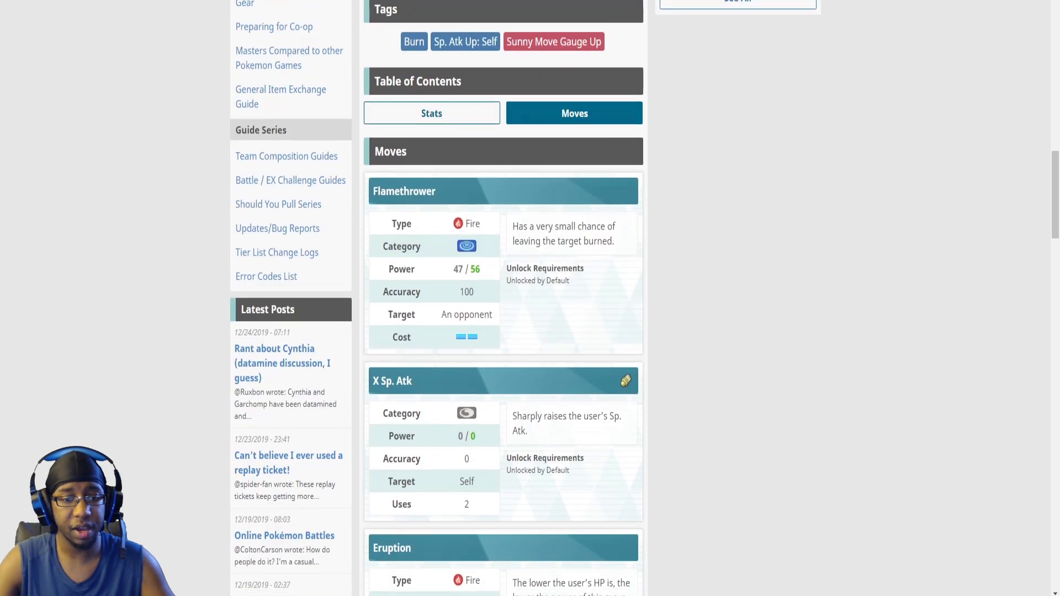
{"action": "scroll", "scroll_direction": "down", "scroll_amount": 3}
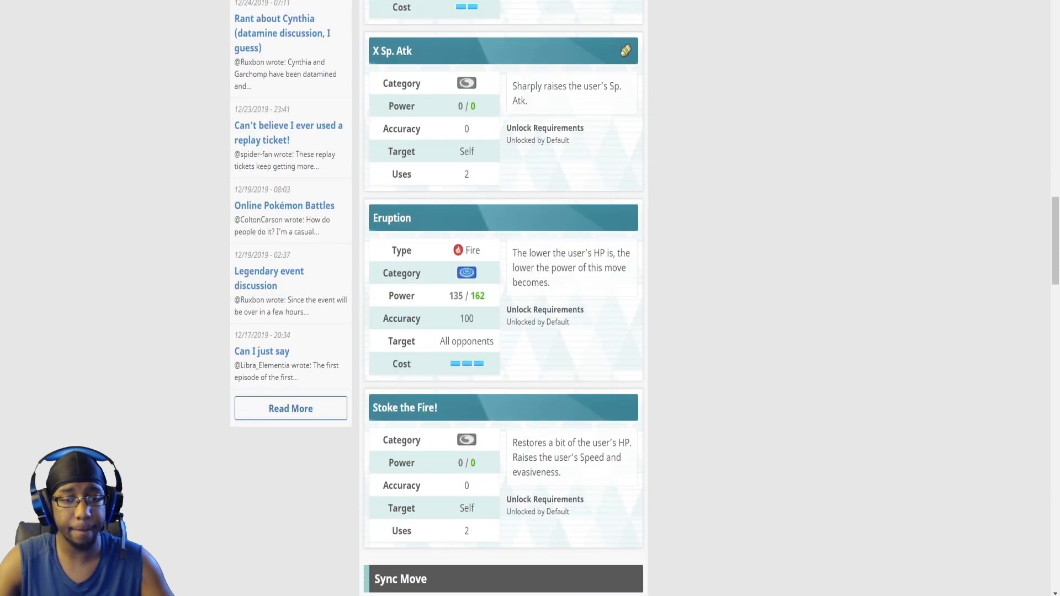
{"action": "scroll", "scroll_direction": "down", "scroll_amount": 3}
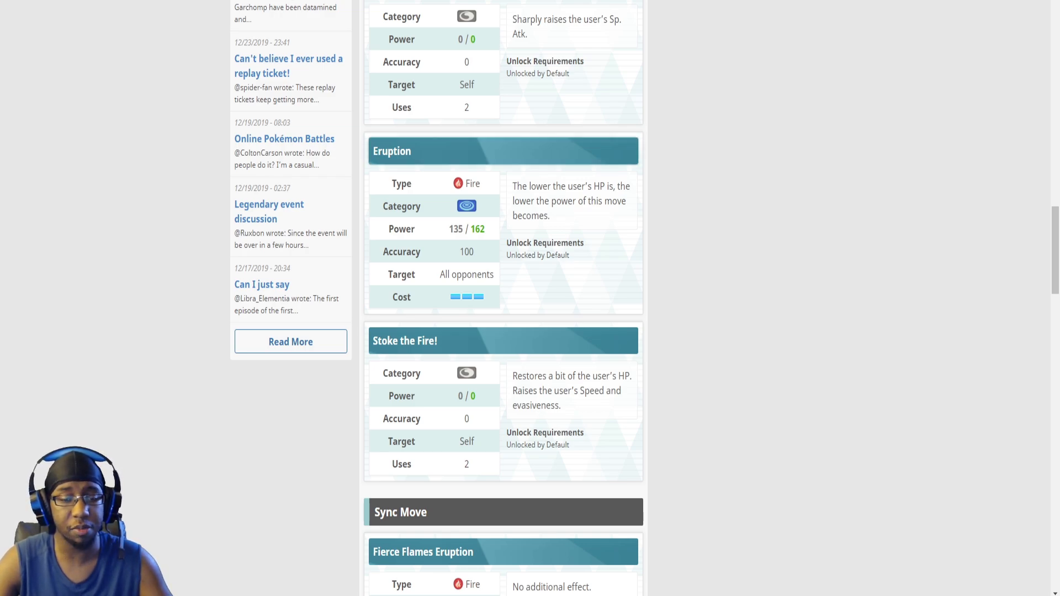
{"action": "scroll", "scroll_direction": "down", "scroll_amount": 3}
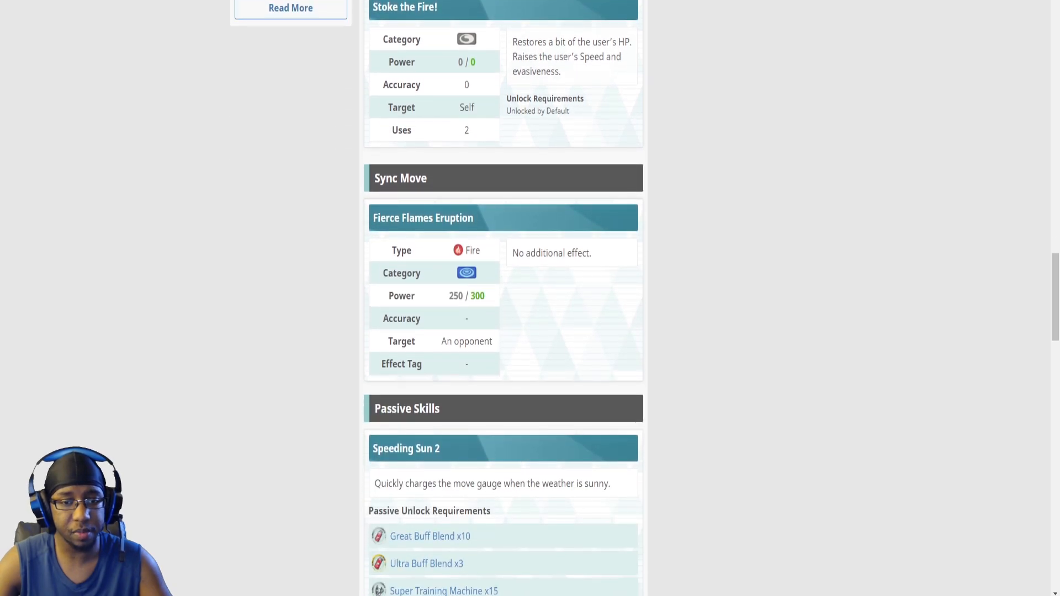
{"action": "scroll", "scroll_direction": "down", "scroll_amount": 3}
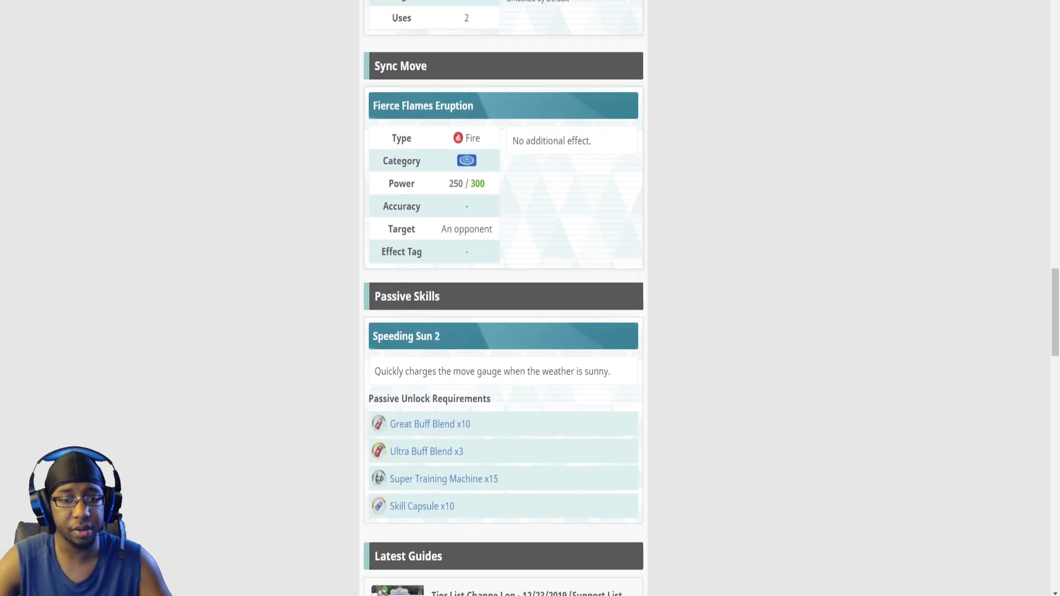
{"action": "scroll", "scroll_direction": "down", "scroll_amount": 3}
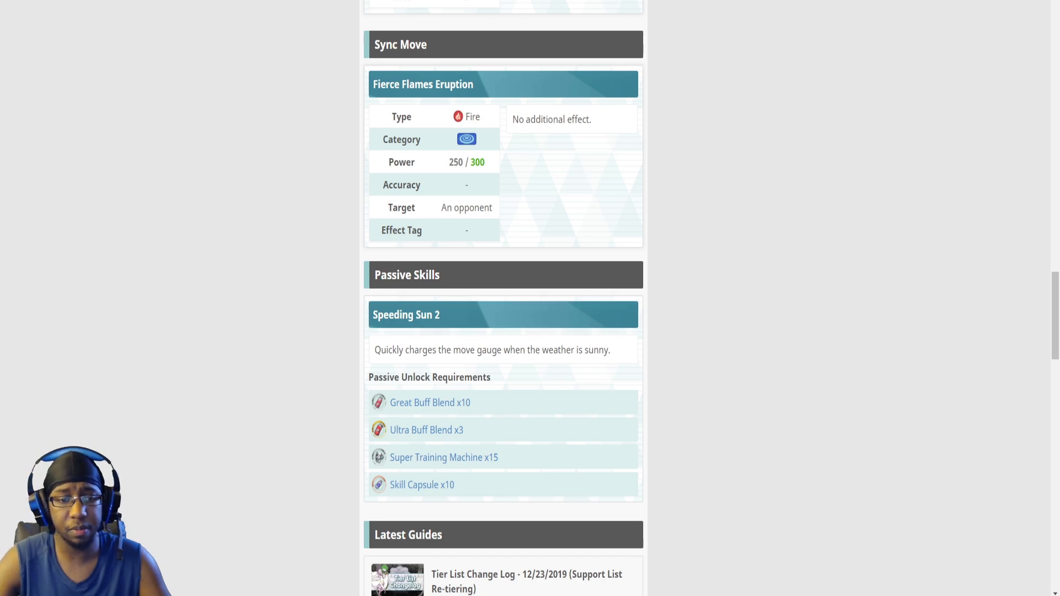
Step: Return to the top and jump back to Ethan & Typhlosion's moves list
{"action": "scroll", "scroll_direction": "up", "scroll_amount": 3}
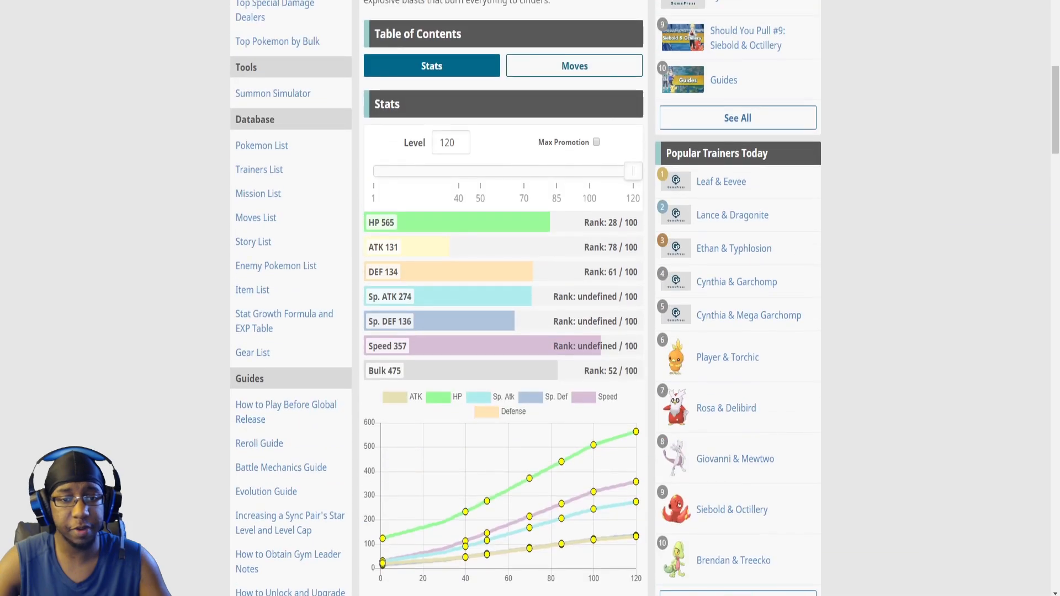
{"action": "scroll", "scroll_direction": "up", "scroll_amount": 3}
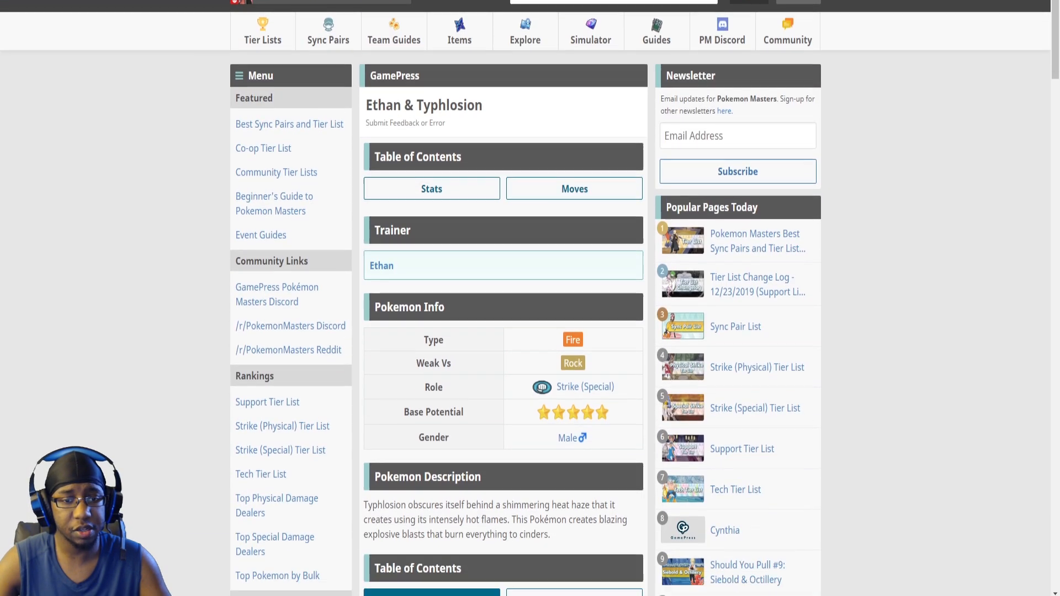
{"action": "left_click", "coordinate": [574, 187]}
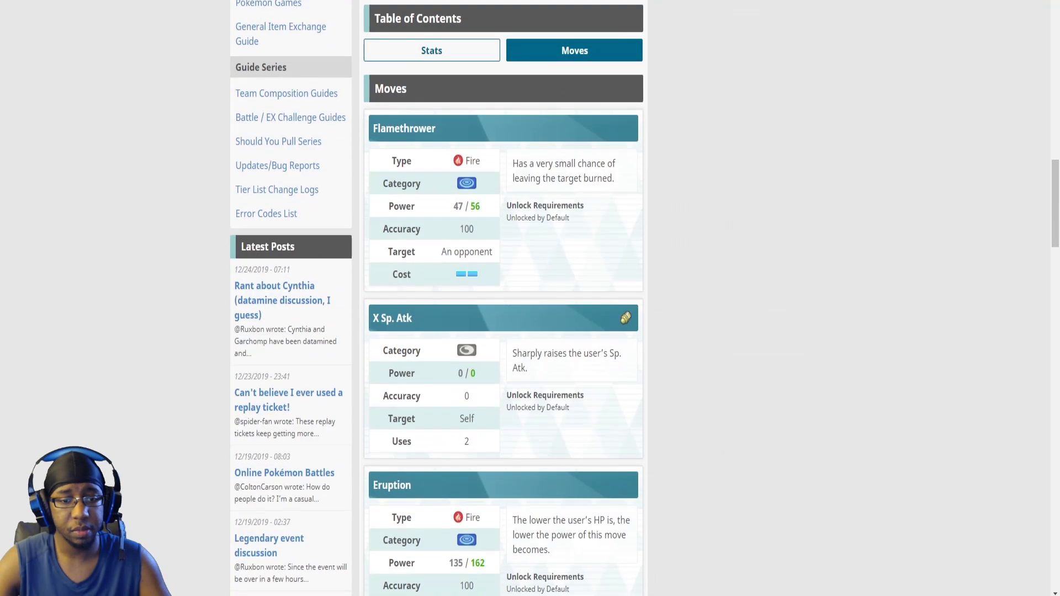
{"action": "scroll", "scroll_direction": "down", "scroll_amount": 3}
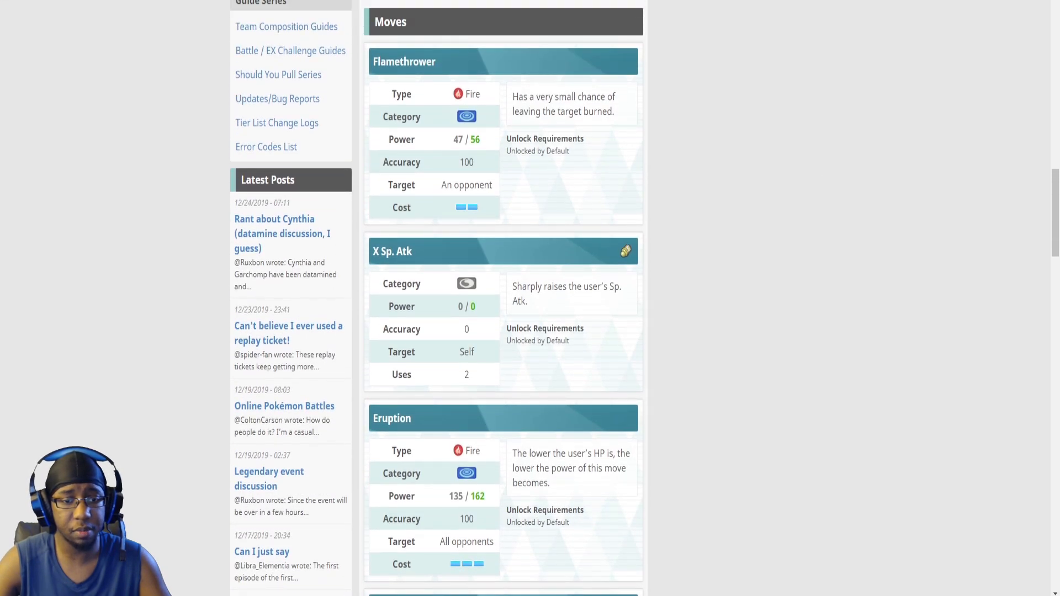
{"action": "scroll", "scroll_direction": "down", "scroll_amount": 3}
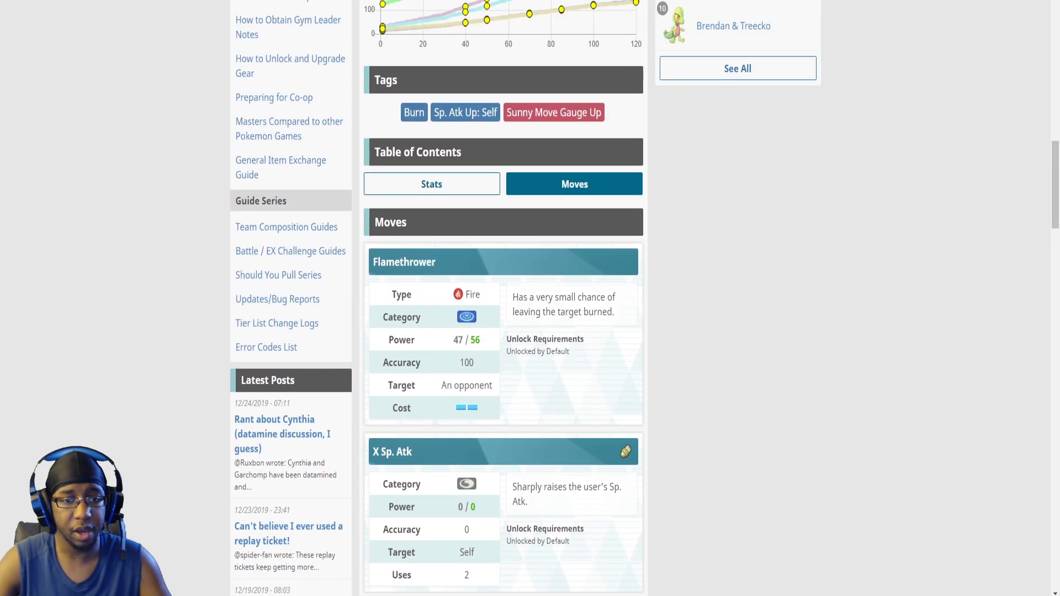
{"action": "scroll", "scroll_direction": "down", "scroll_amount": 3}
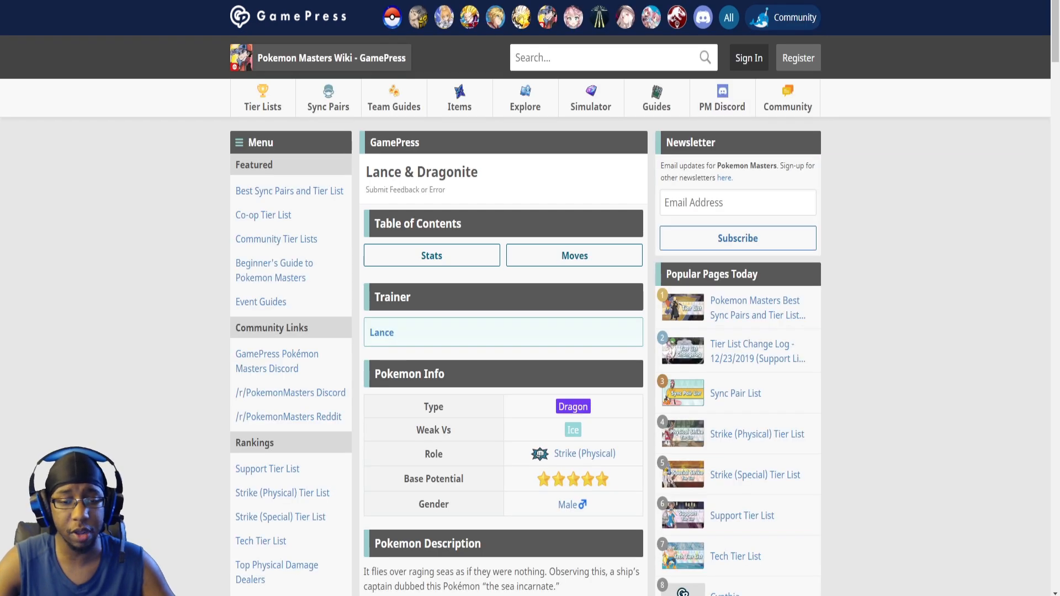
Step: Scroll Lance & Dragonite's stats chart and tags down to Dragon Claw, Potion and Hyper Beam
{"action": "scroll", "scroll_direction": "down", "scroll_amount": 3}
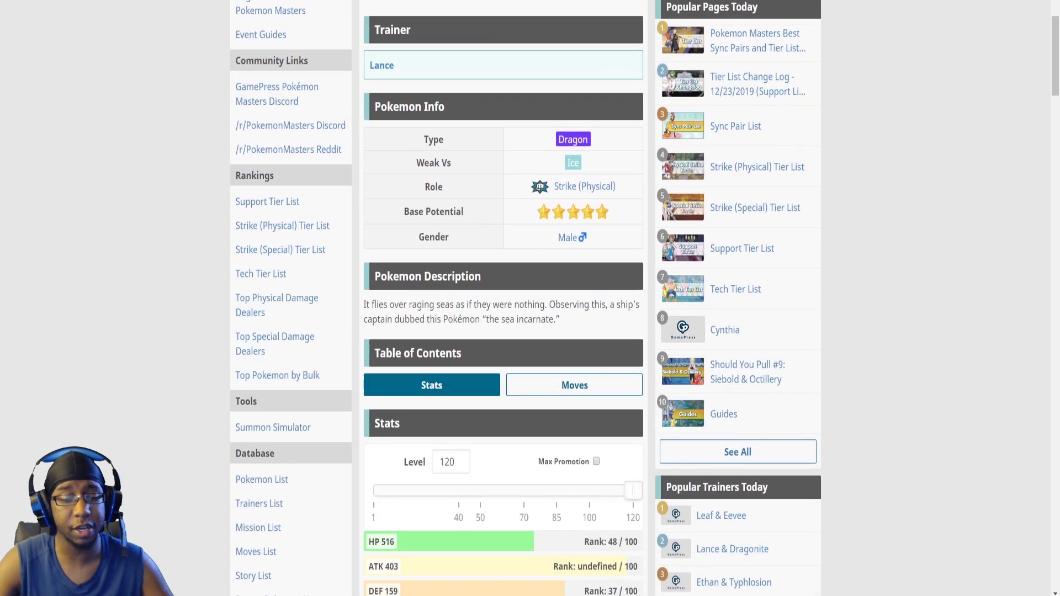
{"action": "scroll", "scroll_direction": "down", "scroll_amount": 3}
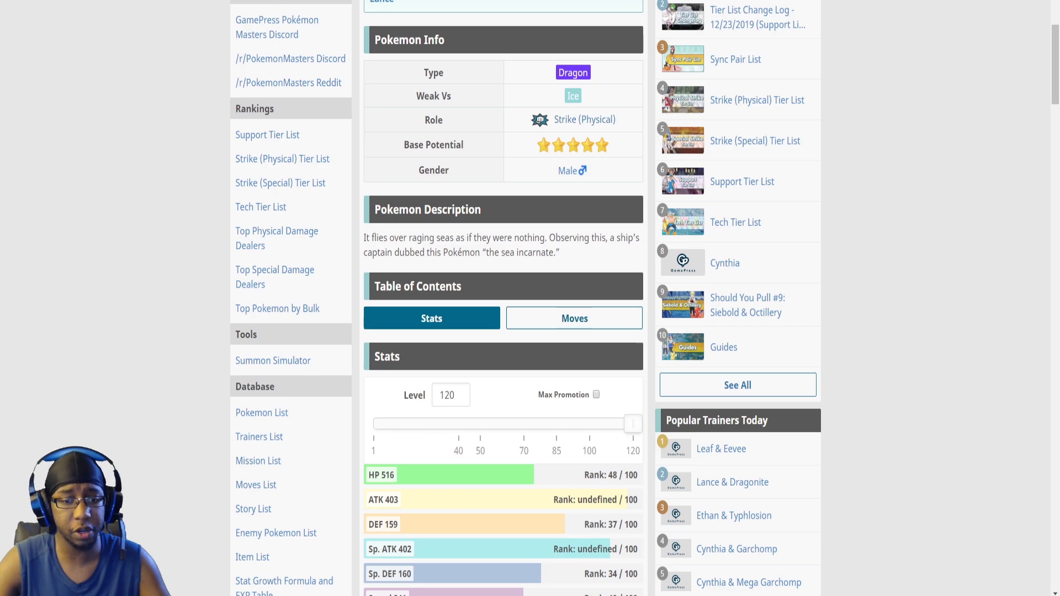
{"action": "scroll", "scroll_direction": "down", "scroll_amount": 3}
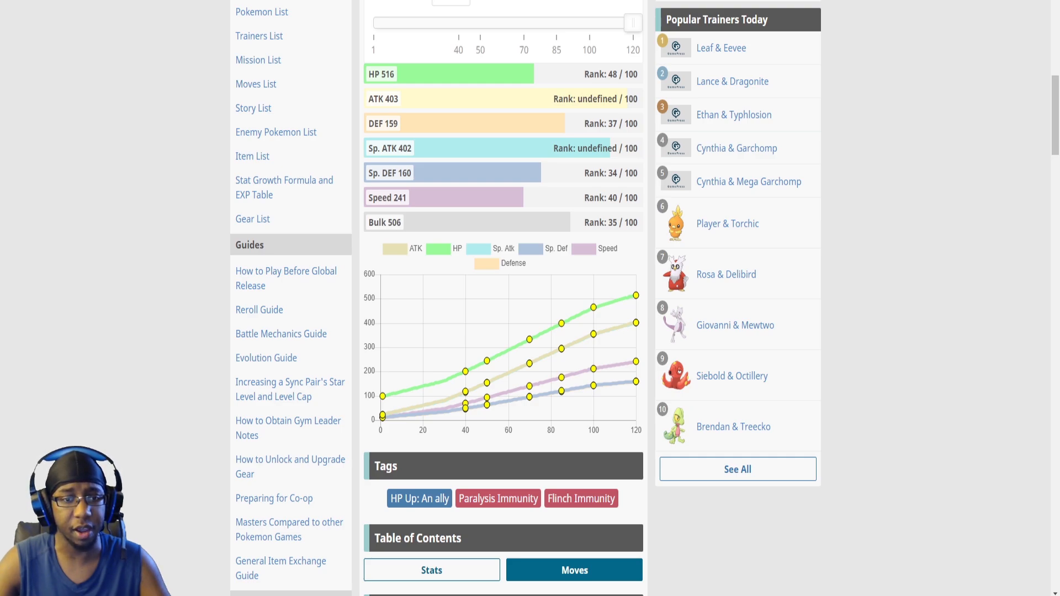
{"action": "scroll", "scroll_direction": "down", "scroll_amount": 3}
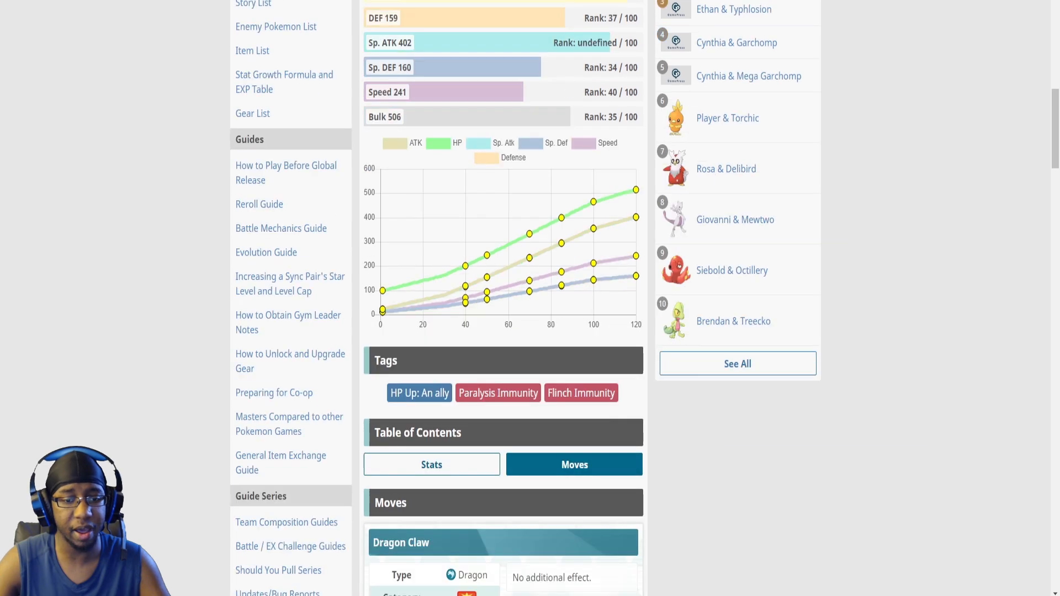
{"action": "scroll", "scroll_direction": "down", "scroll_amount": 3}
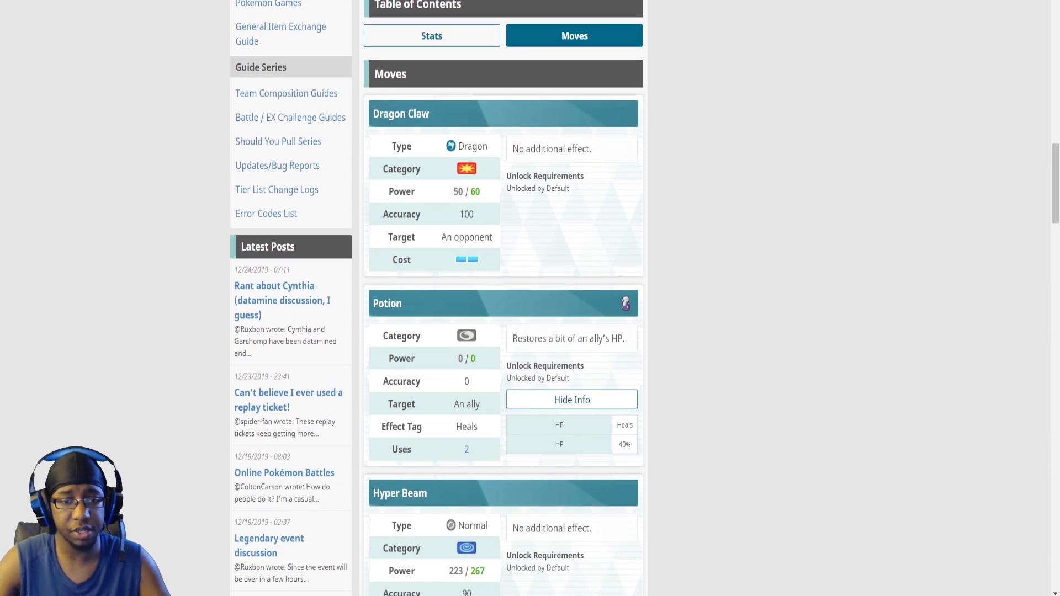
{"action": "scroll", "scroll_direction": "down", "scroll_amount": 3}
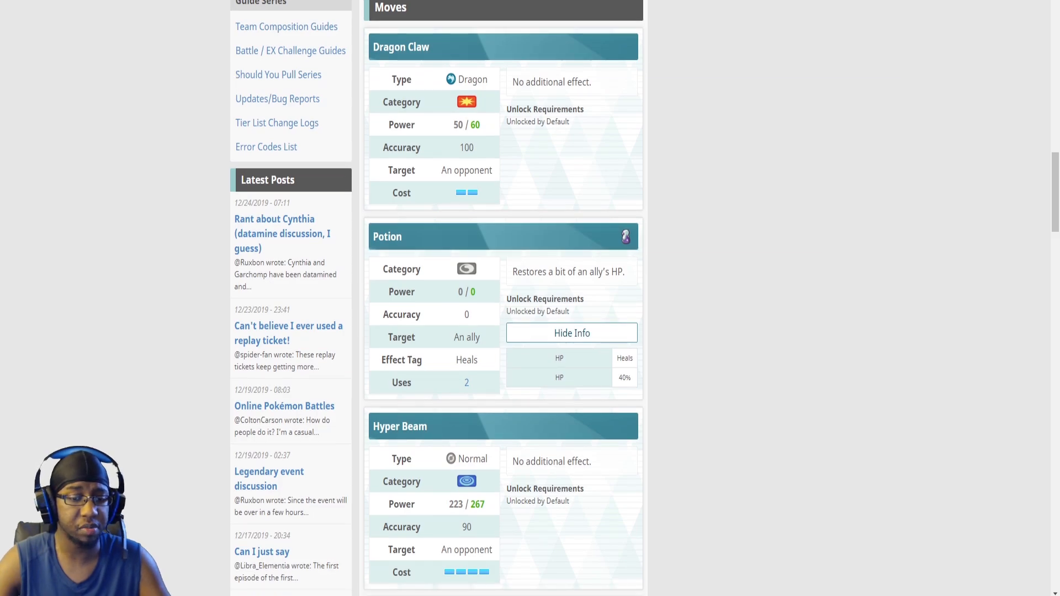
{"action": "scroll", "scroll_direction": "down", "scroll_amount": 3}
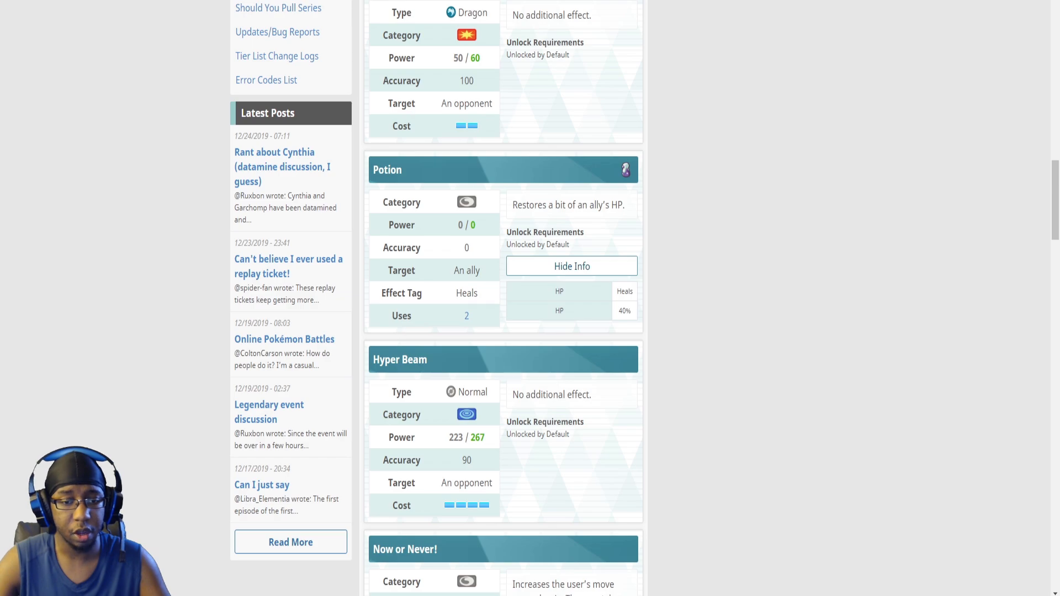
{"action": "scroll", "scroll_direction": "down", "scroll_amount": 3}
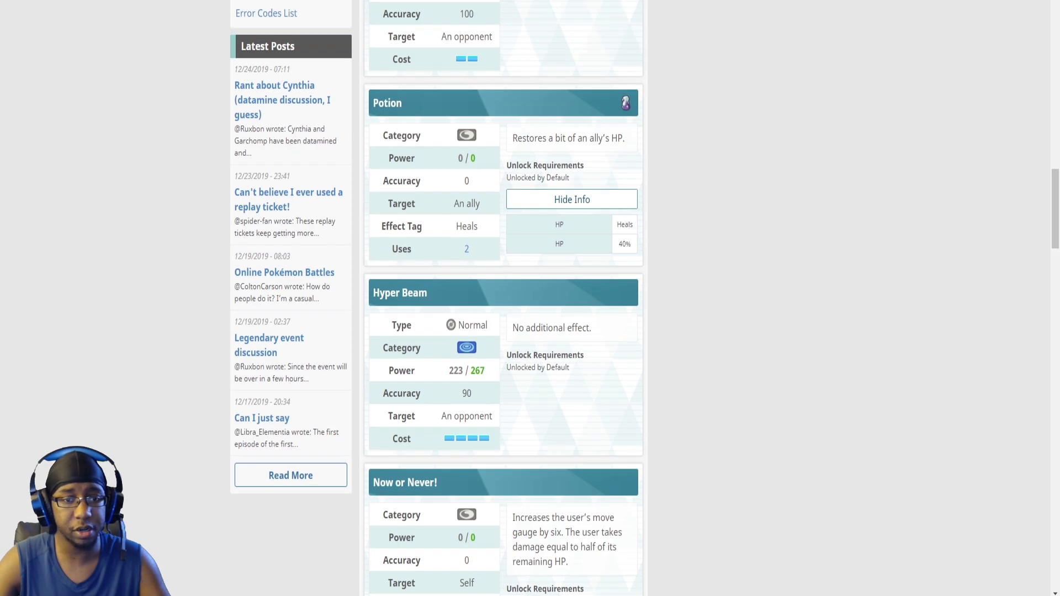
{"action": "scroll", "scroll_direction": "down", "scroll_amount": 3}
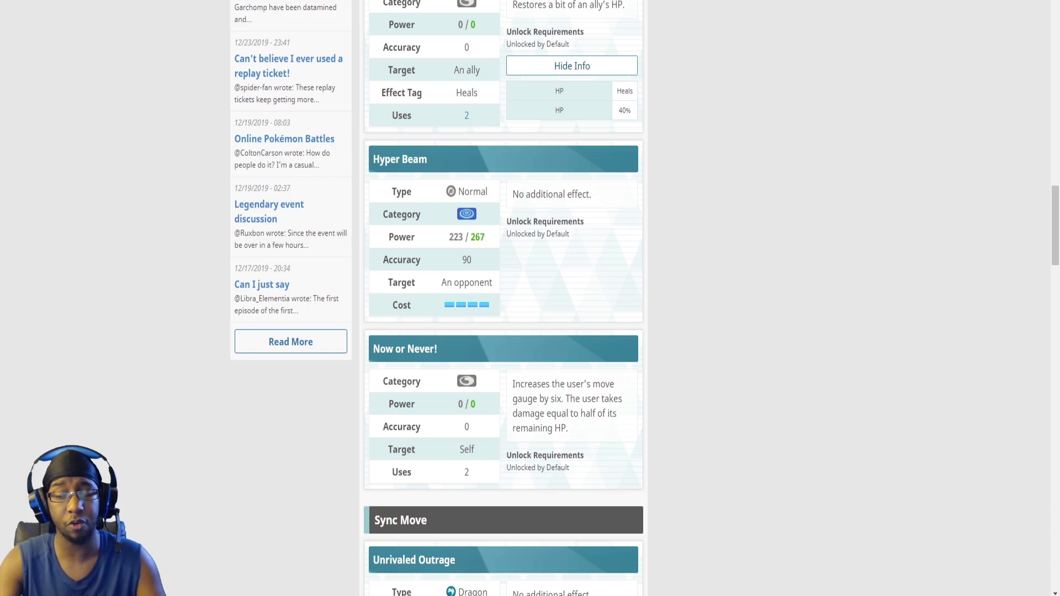
{"action": "scroll", "scroll_direction": "down", "scroll_amount": 3}
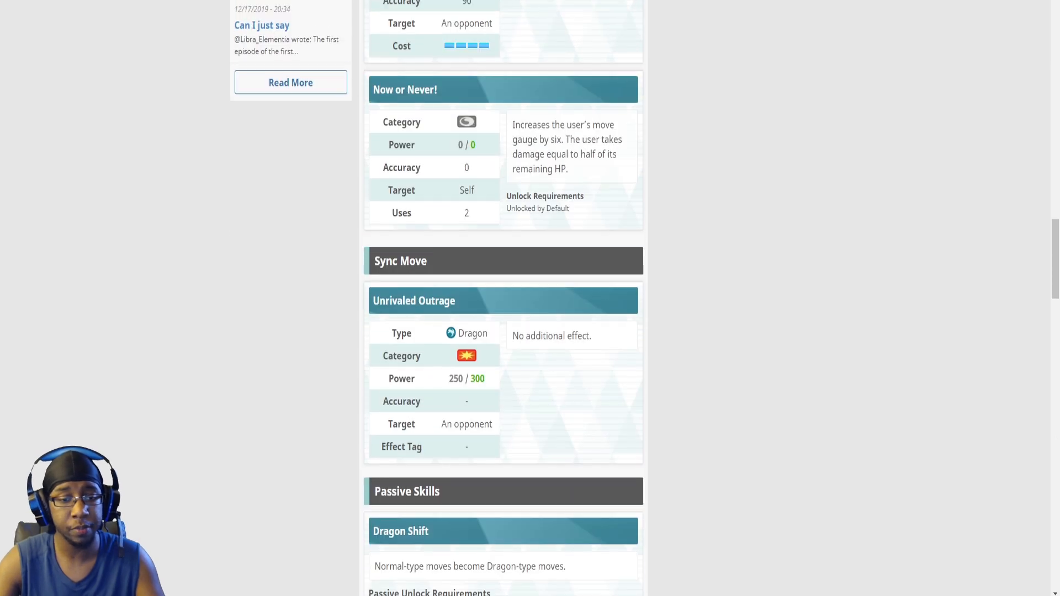
{"action": "scroll", "scroll_direction": "down", "scroll_amount": 3}
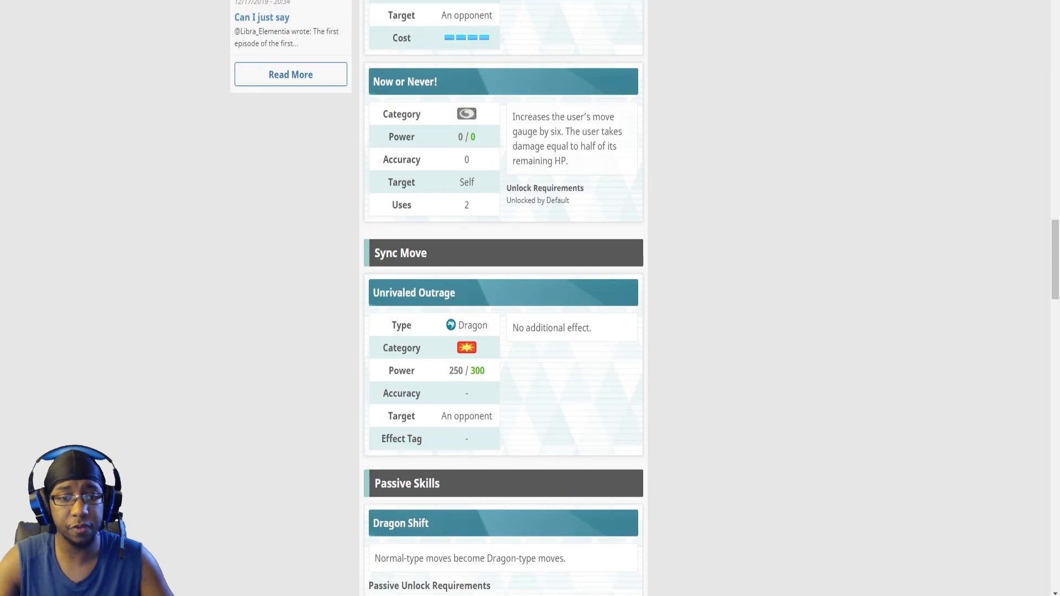
{"action": "scroll", "scroll_direction": "down", "scroll_amount": 3}
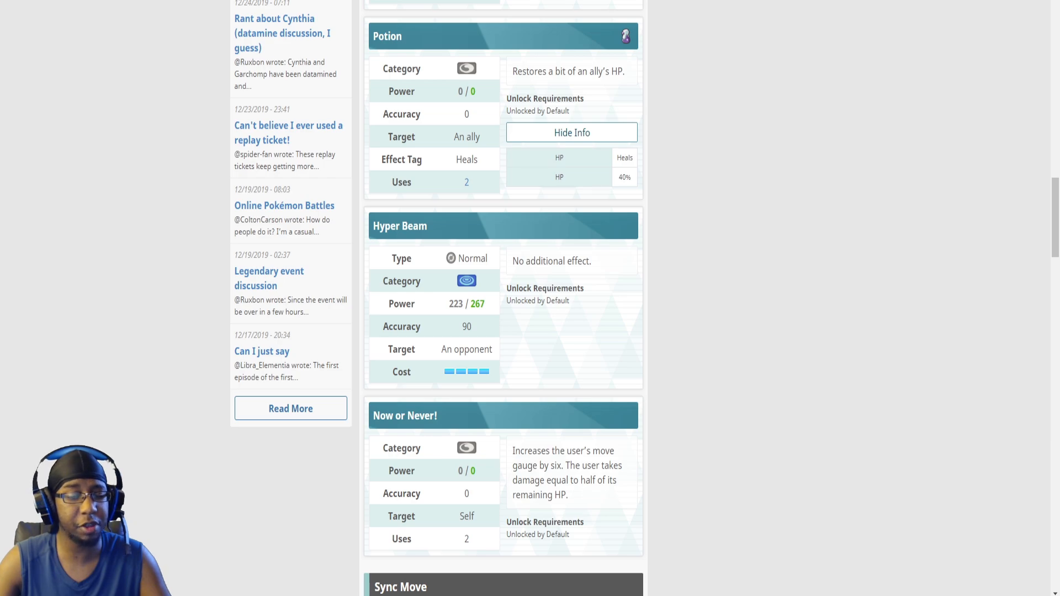
{"action": "scroll", "scroll_direction": "down", "scroll_amount": 3}
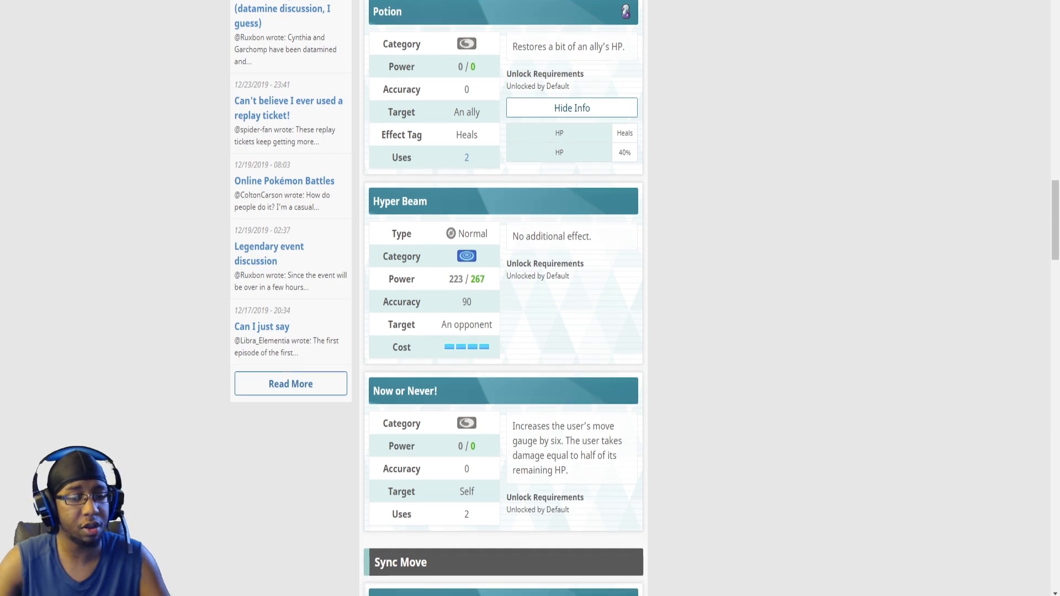
{"action": "scroll", "scroll_direction": "down", "scroll_amount": 3}
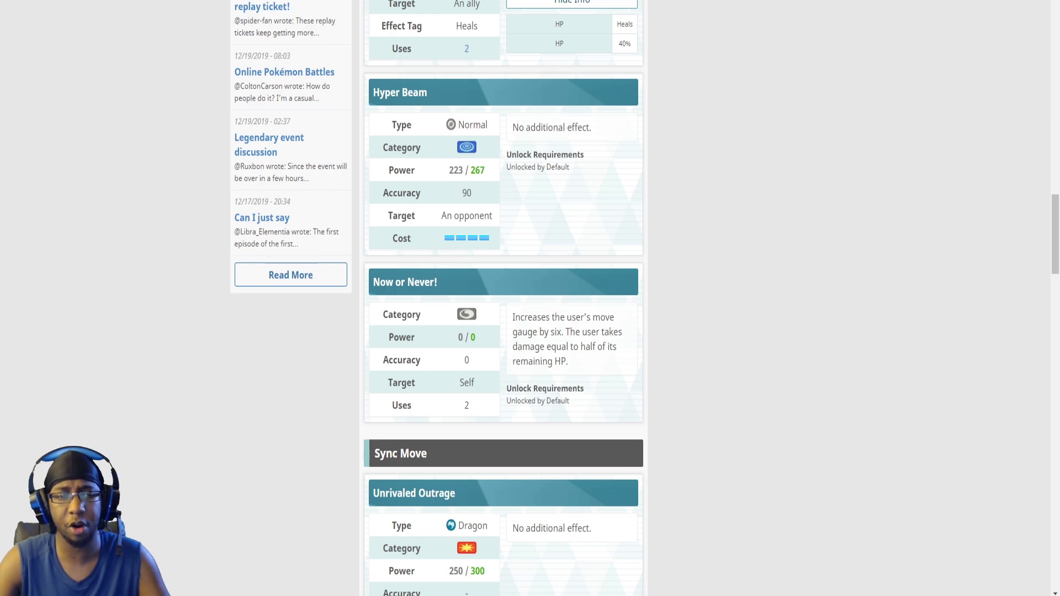
{"action": "scroll", "scroll_direction": "down", "scroll_amount": 3}
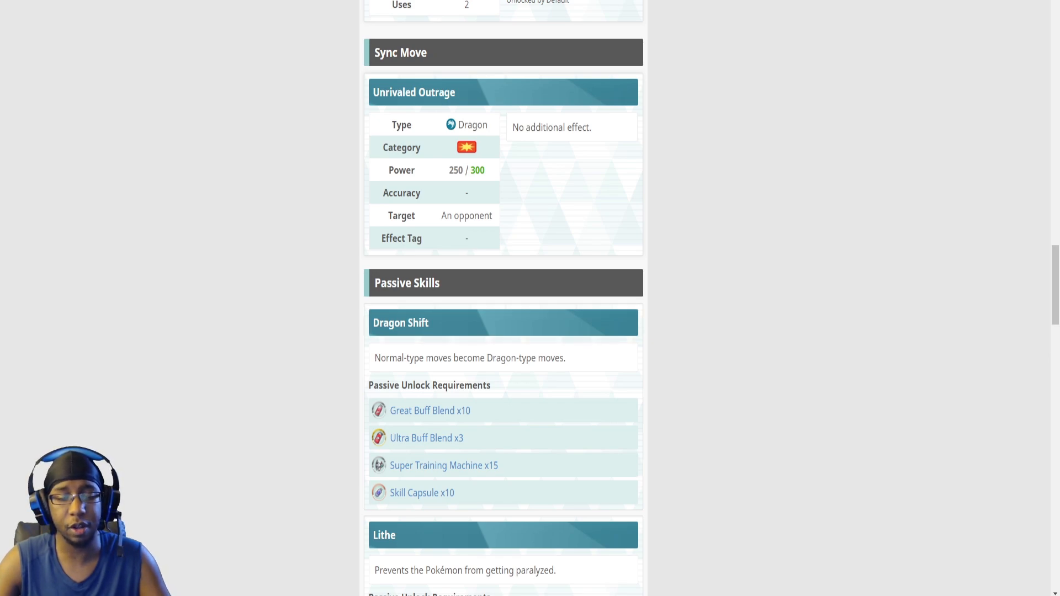
{"action": "scroll", "scroll_direction": "up", "scroll_amount": 3}
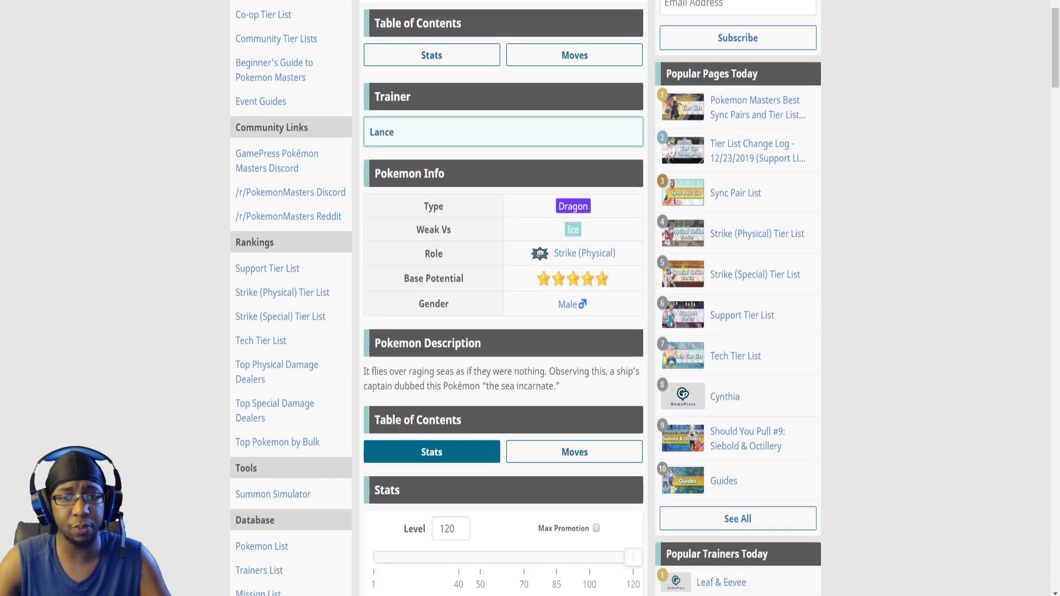
{"action": "scroll", "scroll_direction": "down", "scroll_amount": 3}
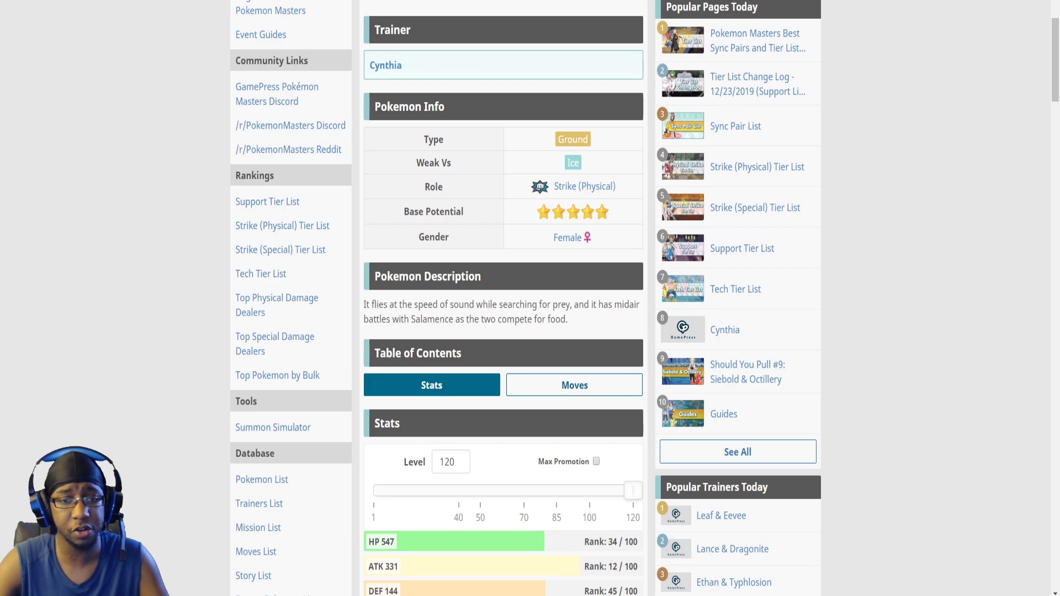
{"action": "scroll", "scroll_direction": "down", "scroll_amount": 3}
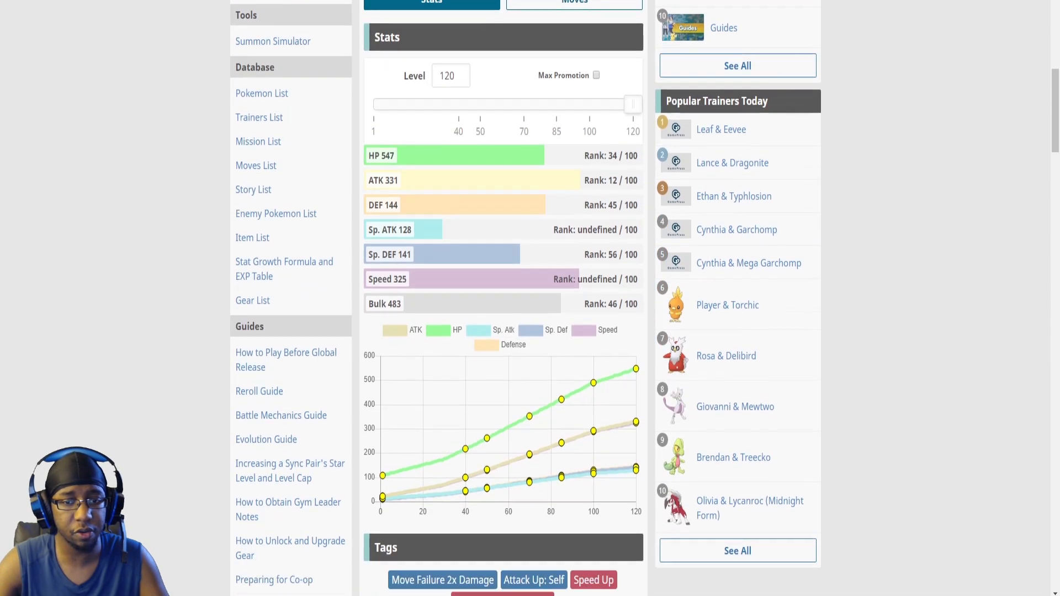
{"action": "scroll", "scroll_direction": "down", "scroll_amount": 3}
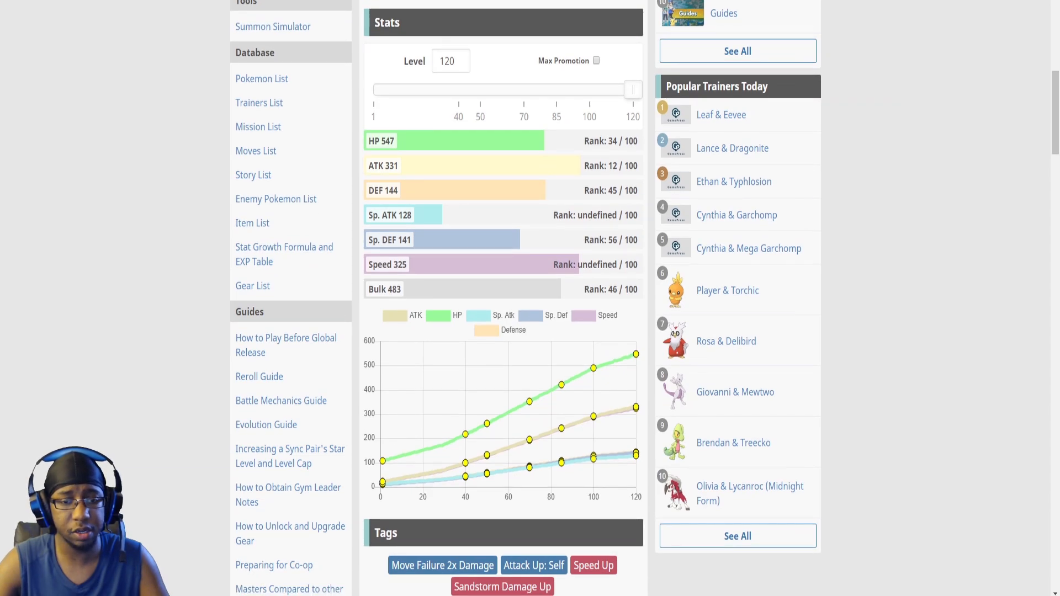
{"action": "scroll", "scroll_direction": "down", "scroll_amount": 3}
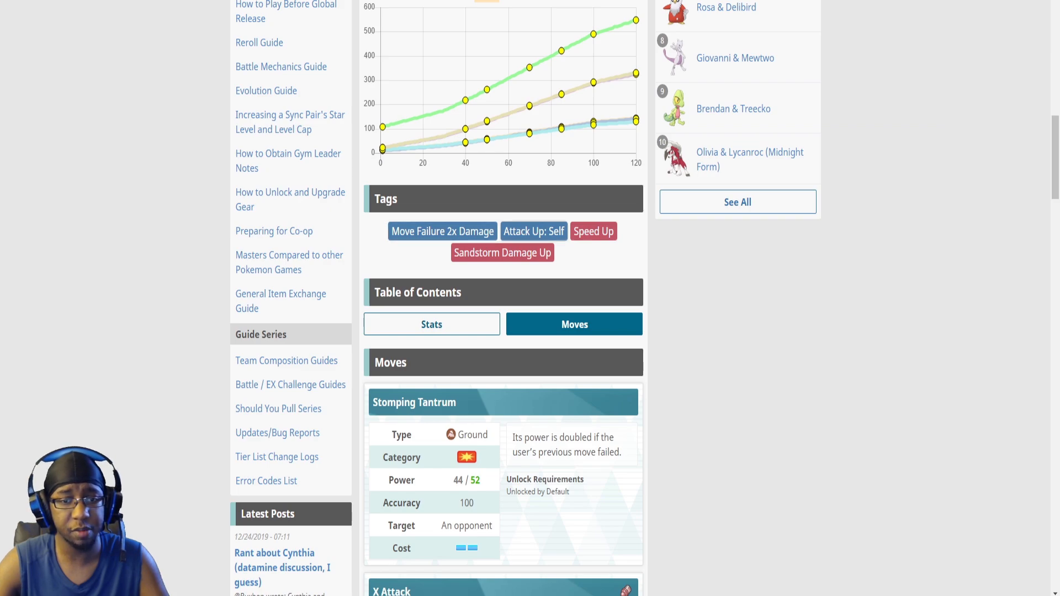
{"action": "scroll", "scroll_direction": "down", "scroll_amount": 3}
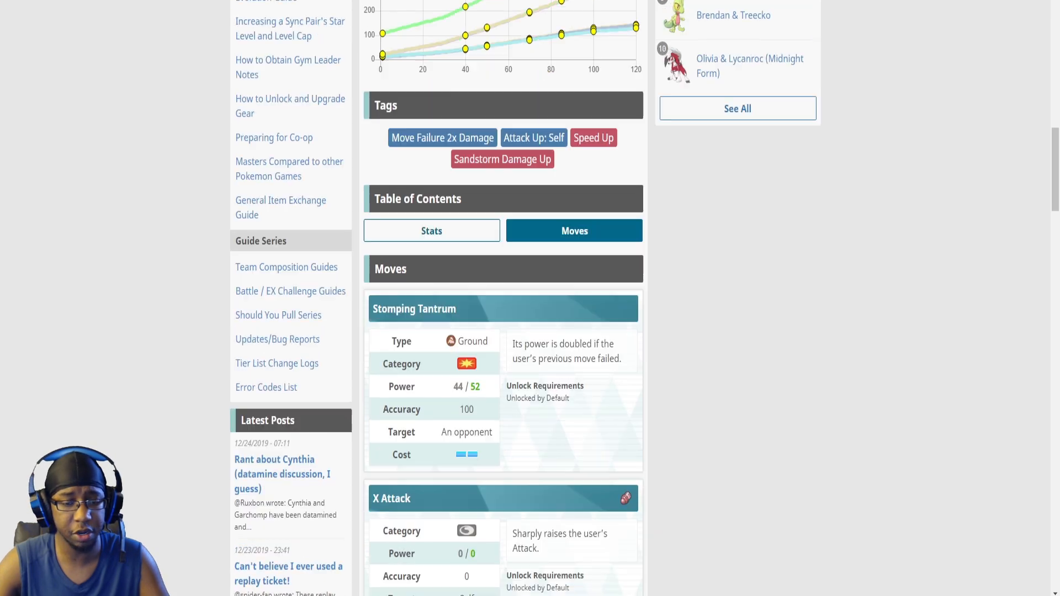
{"action": "scroll", "scroll_direction": "down", "scroll_amount": 3}
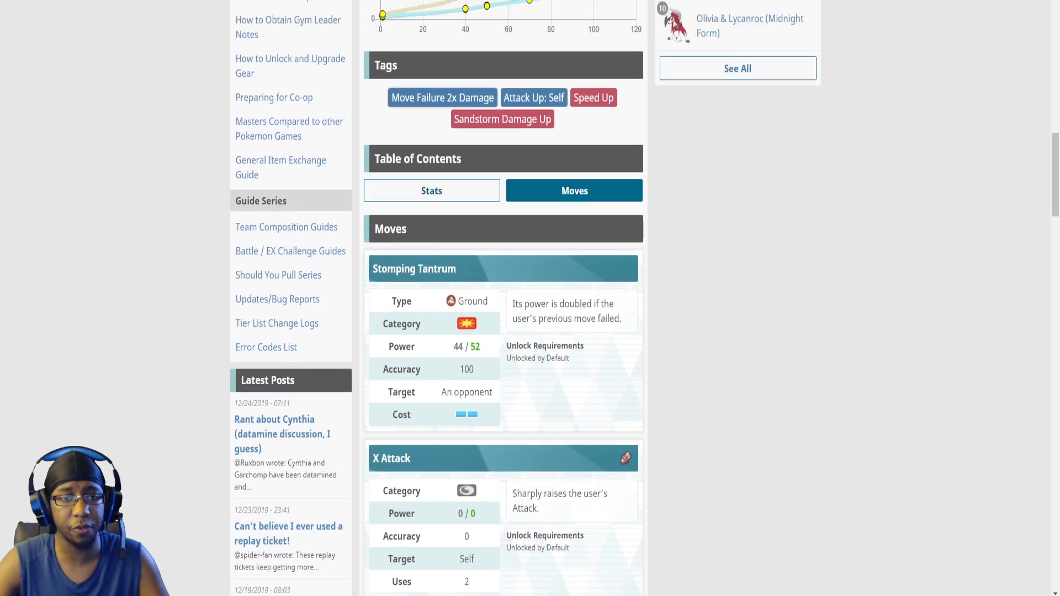
{"action": "scroll", "scroll_direction": "down", "scroll_amount": 3}
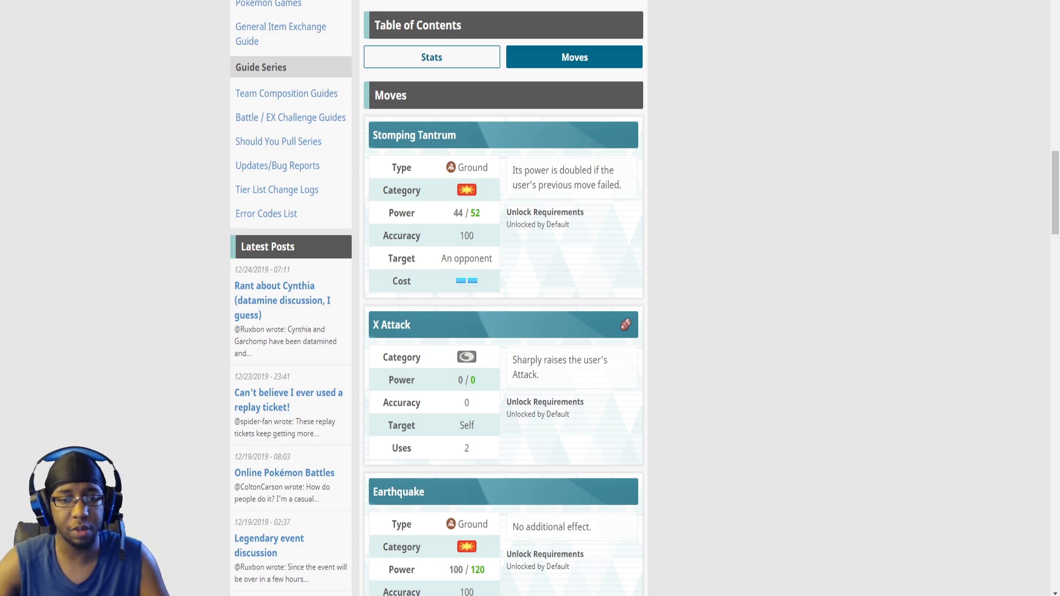
{"action": "scroll", "scroll_direction": "down", "scroll_amount": 3}
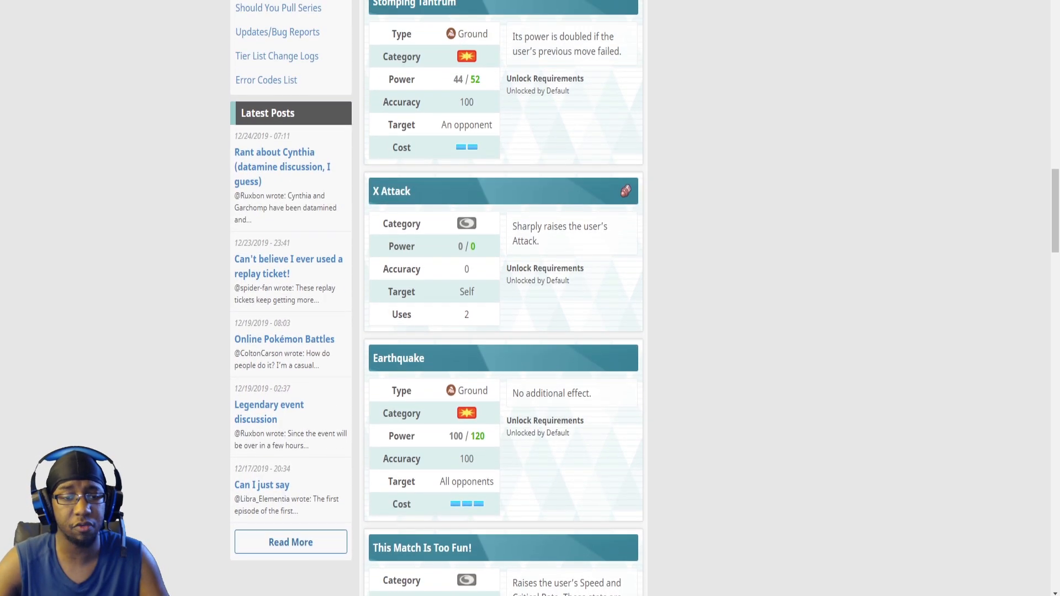
{"action": "scroll", "scroll_direction": "down", "scroll_amount": 3}
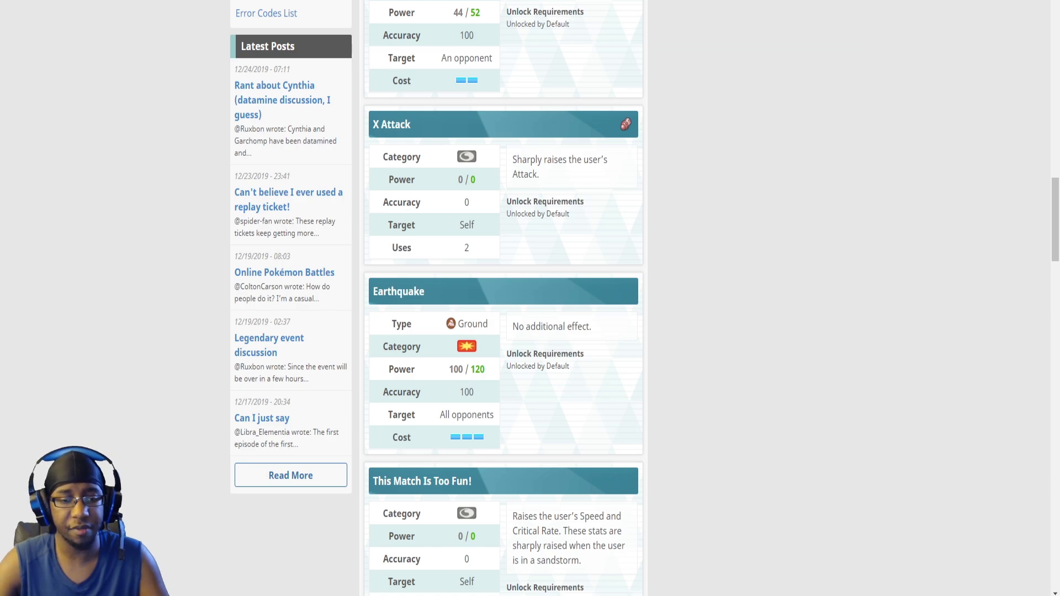
{"action": "scroll", "scroll_direction": "down", "scroll_amount": 3}
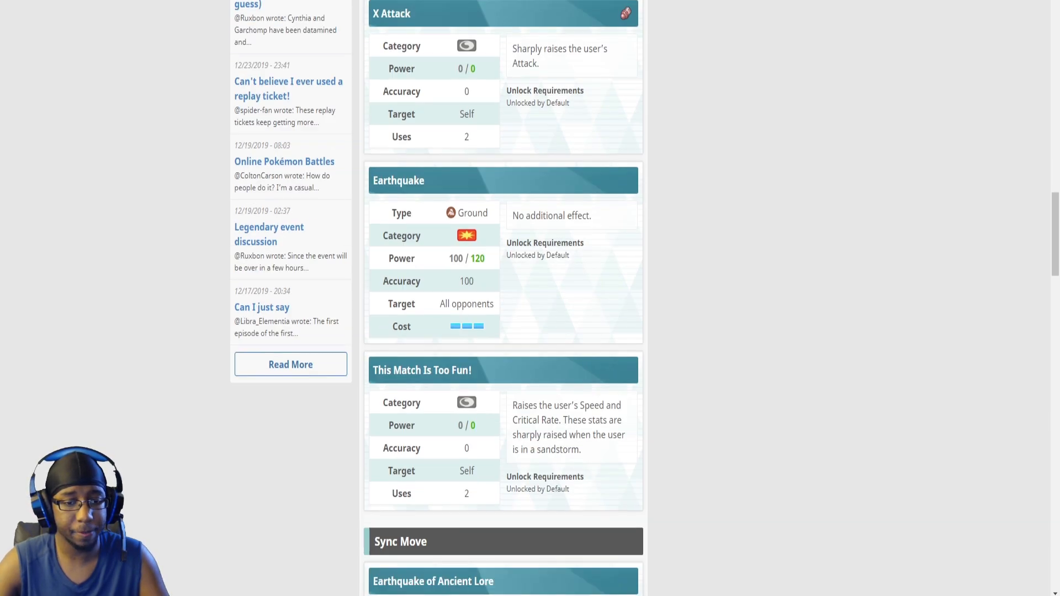
{"action": "scroll", "scroll_direction": "down", "scroll_amount": 3}
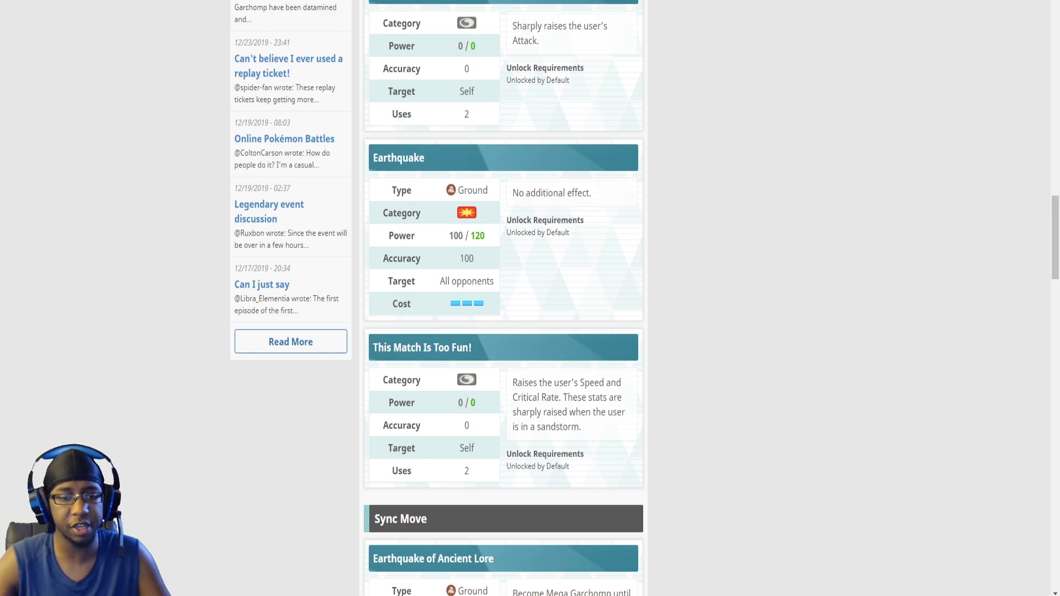
{"action": "scroll", "scroll_direction": "down", "scroll_amount": 3}
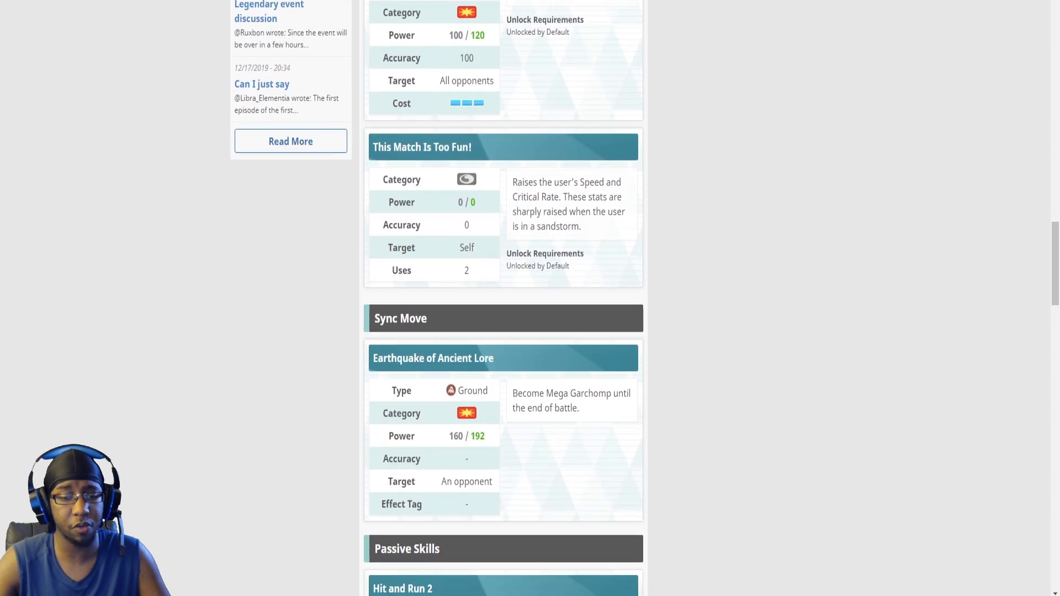
{"action": "scroll", "scroll_direction": "down", "scroll_amount": 3}
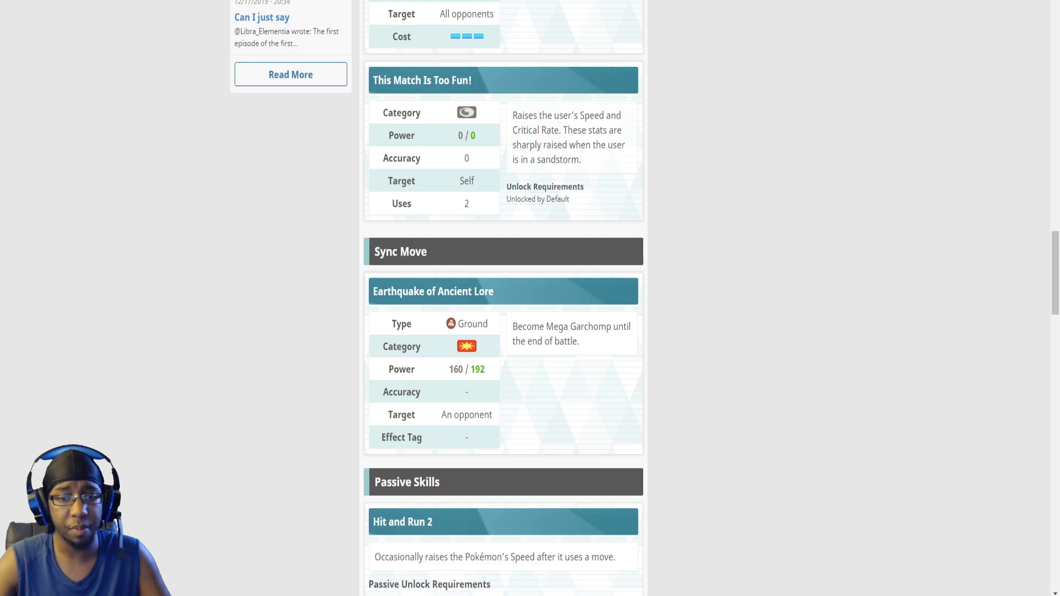
{"action": "scroll", "scroll_direction": "down", "scroll_amount": 3}
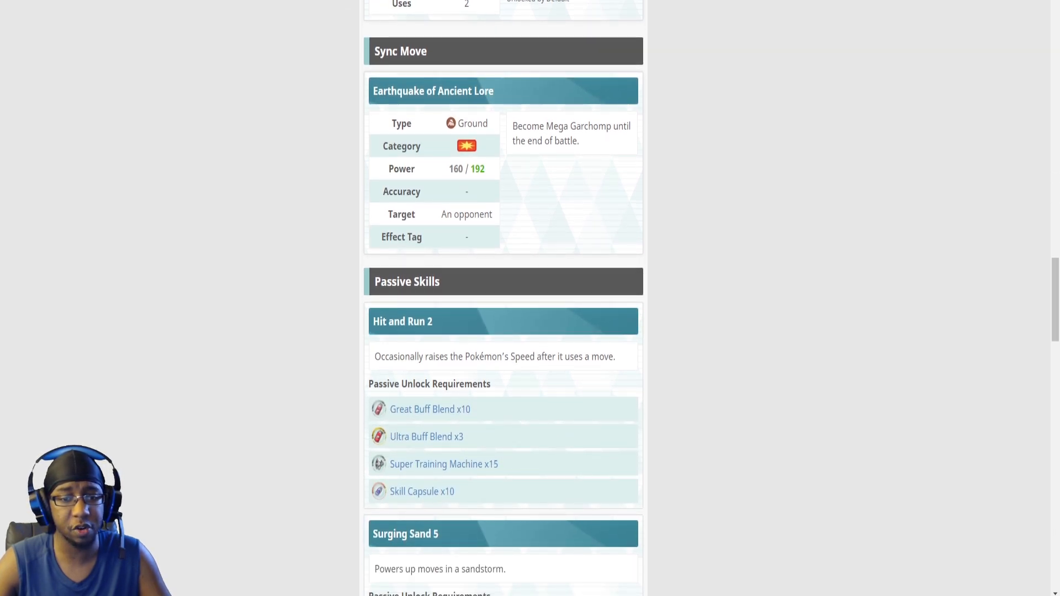
{"action": "scroll", "scroll_direction": "up", "scroll_amount": 3}
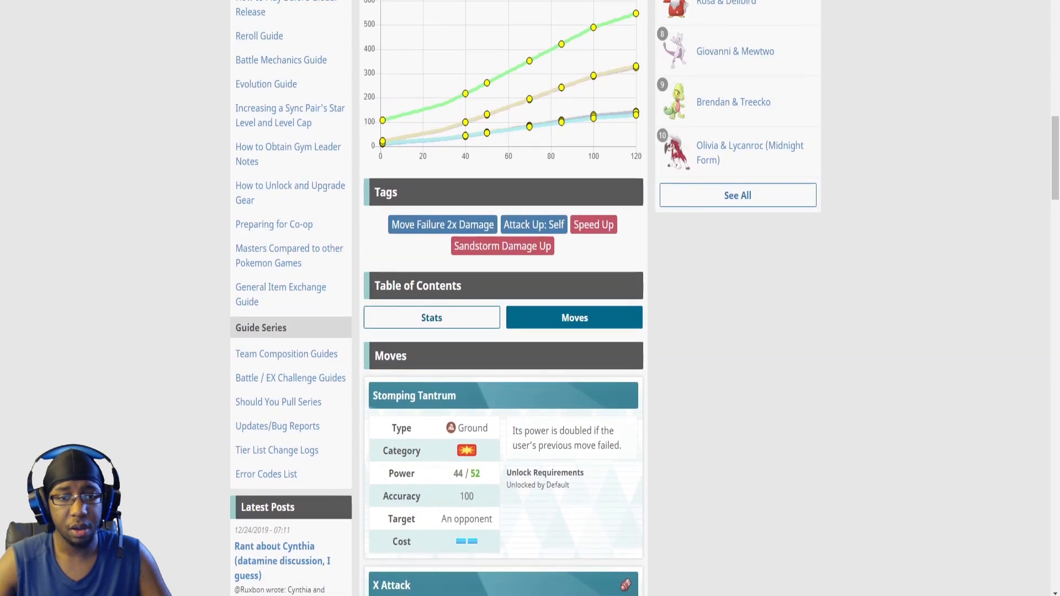
Step: Scroll through Cynthia & Mega Garchomp's stats, moves and sync move
{"action": "scroll", "scroll_direction": "down", "scroll_amount": 3}
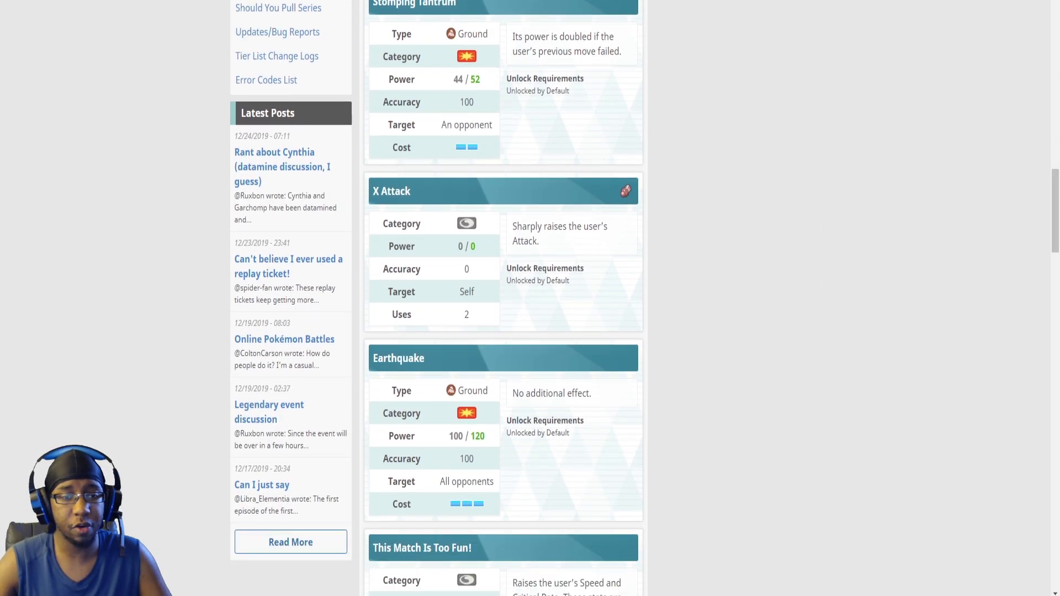
{"action": "scroll", "scroll_direction": "down", "scroll_amount": 3}
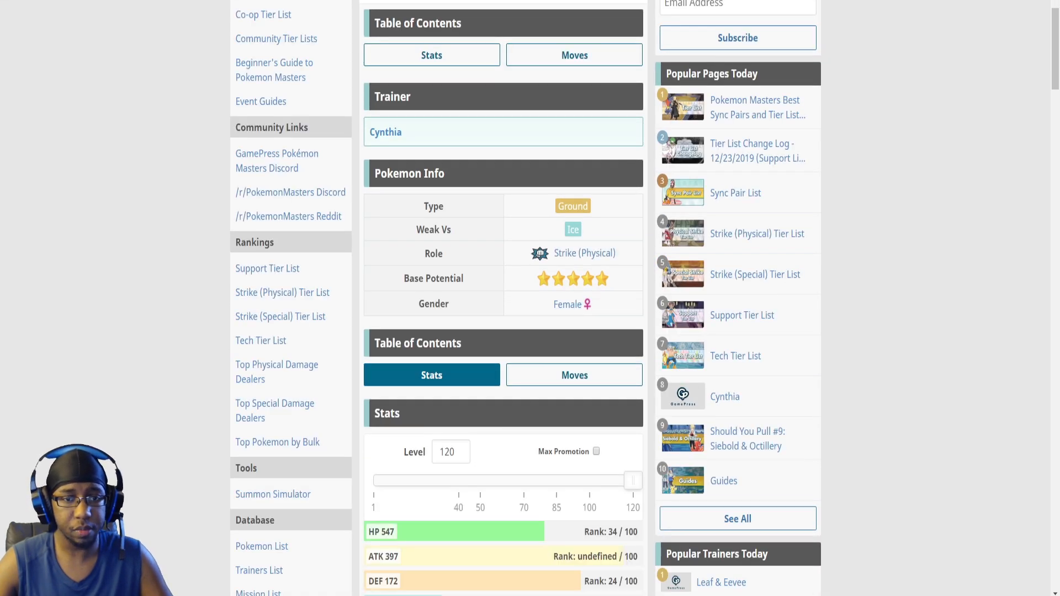
{"action": "scroll", "scroll_direction": "down", "scroll_amount": 3}
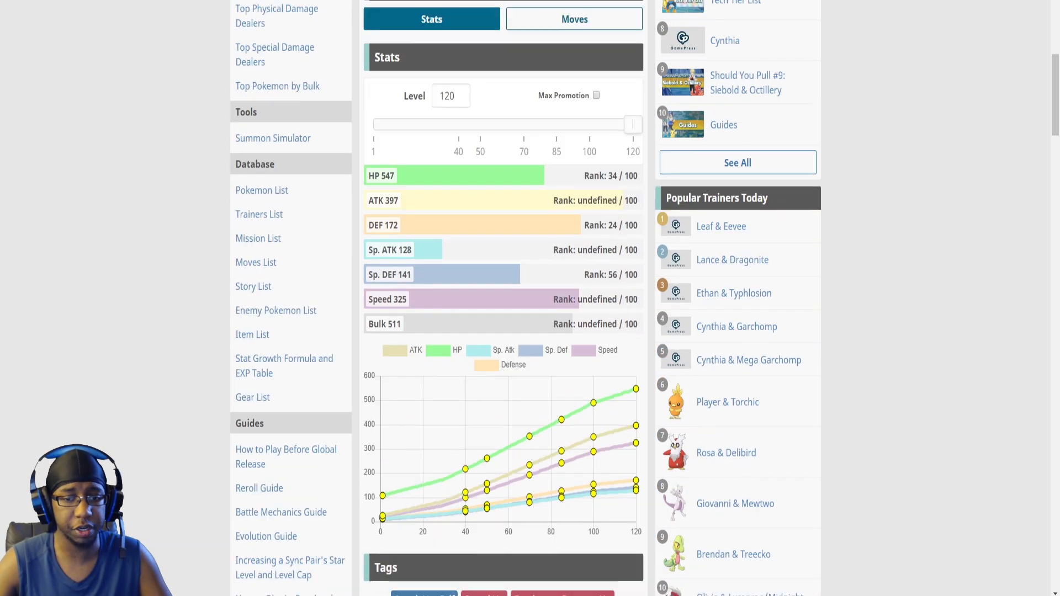
{"action": "left_click", "coordinate": [573, 19]}
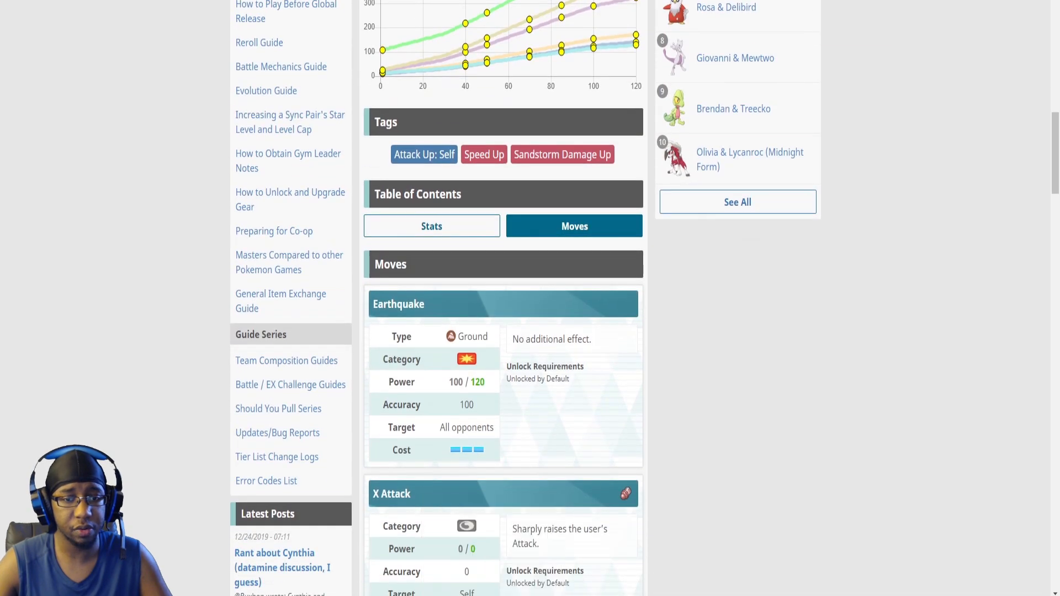
{"action": "scroll", "scroll_direction": "down", "scroll_amount": 3}
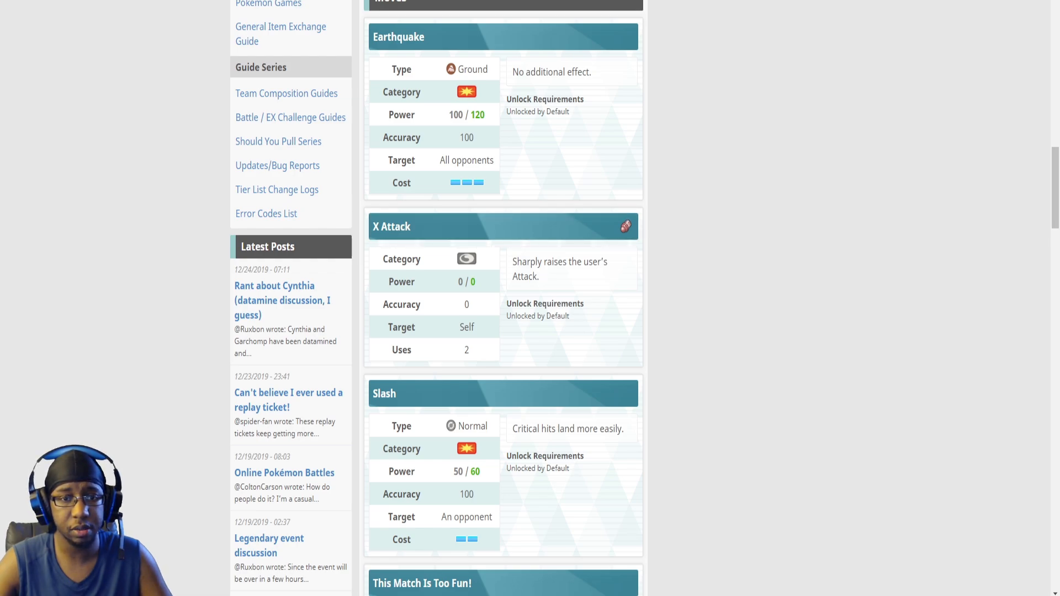
{"action": "scroll", "scroll_direction": "down", "scroll_amount": 3}
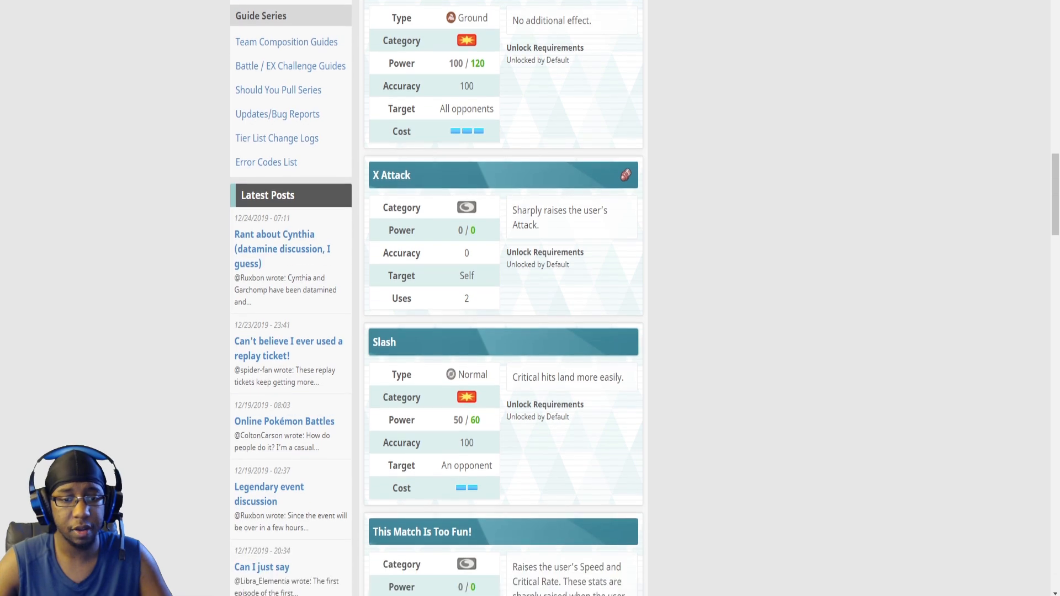
{"action": "scroll", "scroll_direction": "down", "scroll_amount": 3}
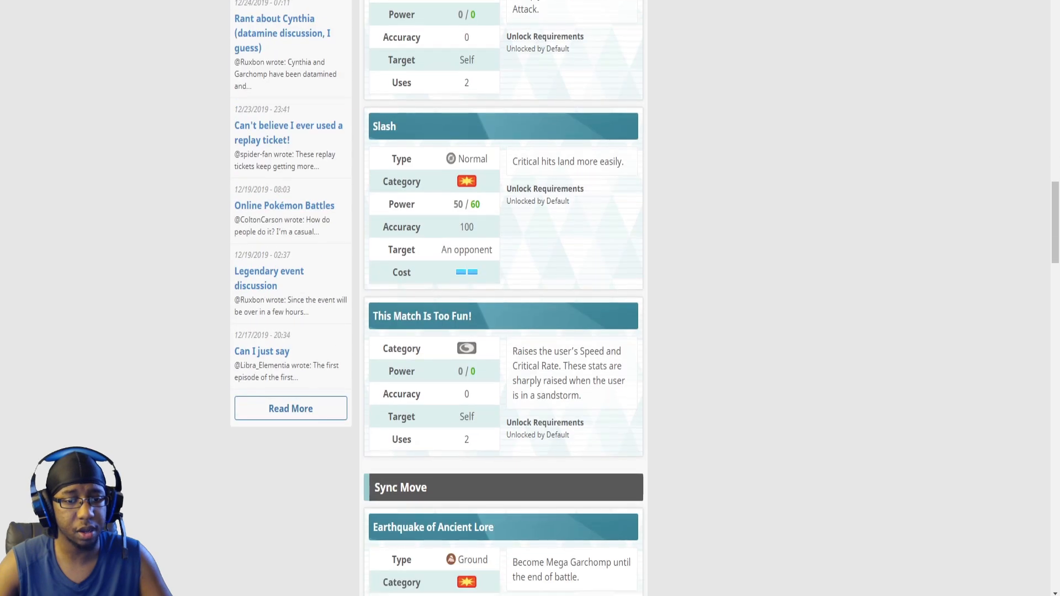
{"action": "scroll", "scroll_direction": "down", "scroll_amount": 3}
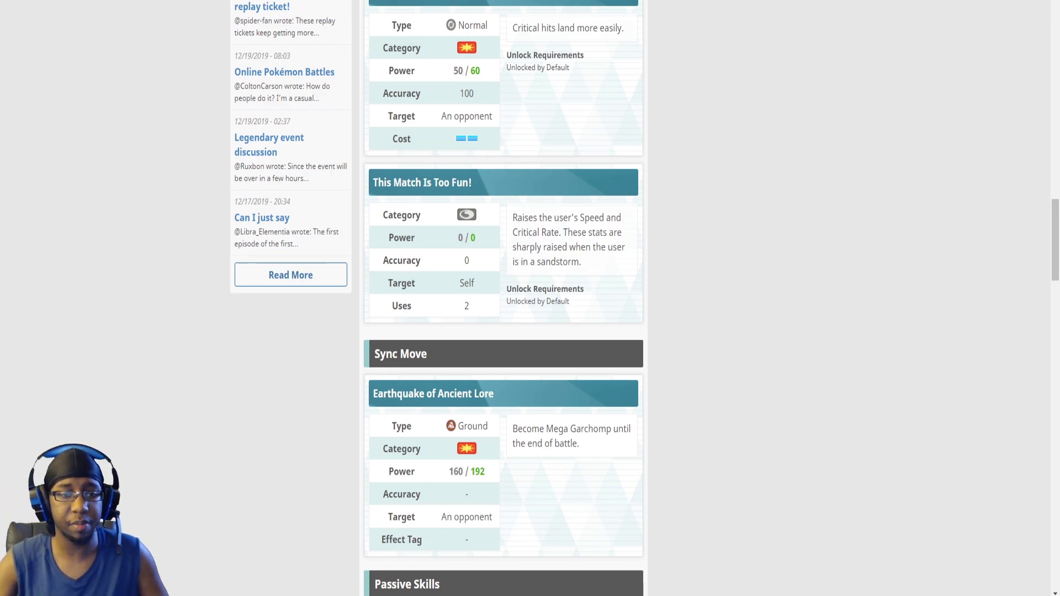
{"action": "scroll", "scroll_direction": "down", "scroll_amount": 3}
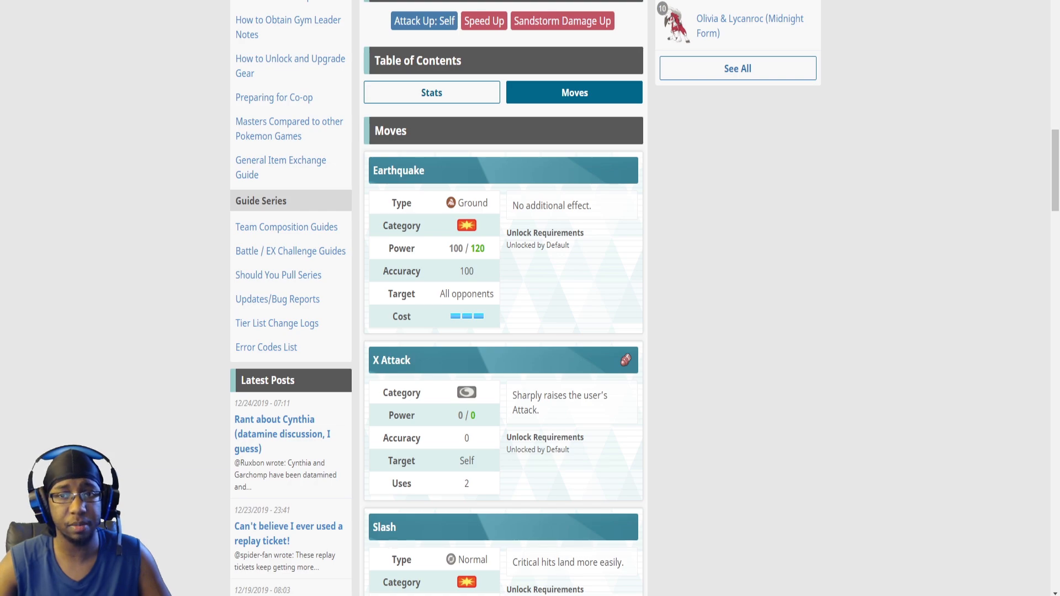
{"action": "scroll", "scroll_direction": "down", "scroll_amount": 3}
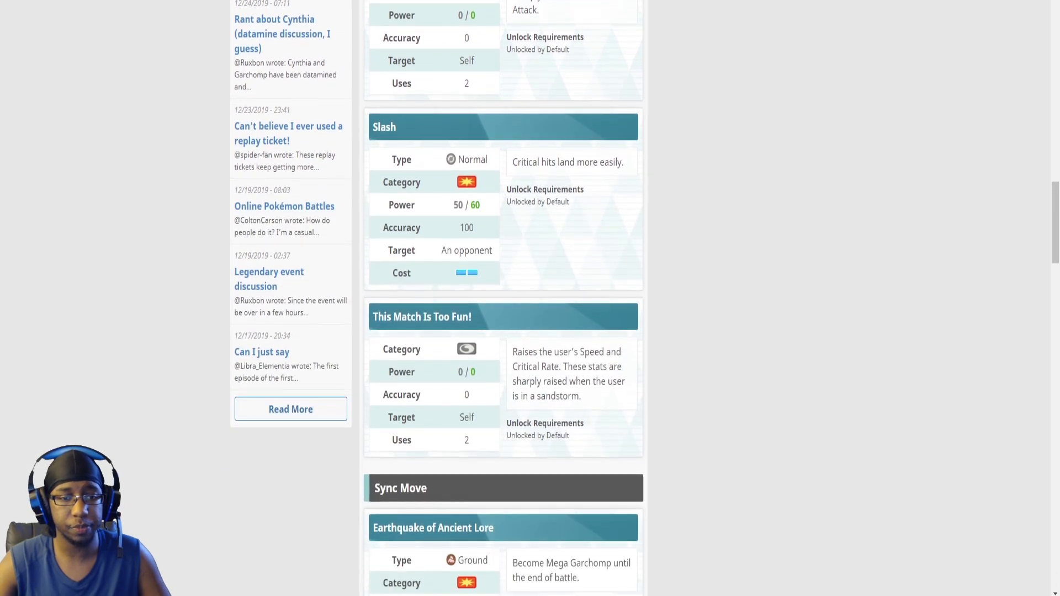
{"action": "scroll", "scroll_direction": "down", "scroll_amount": 3}
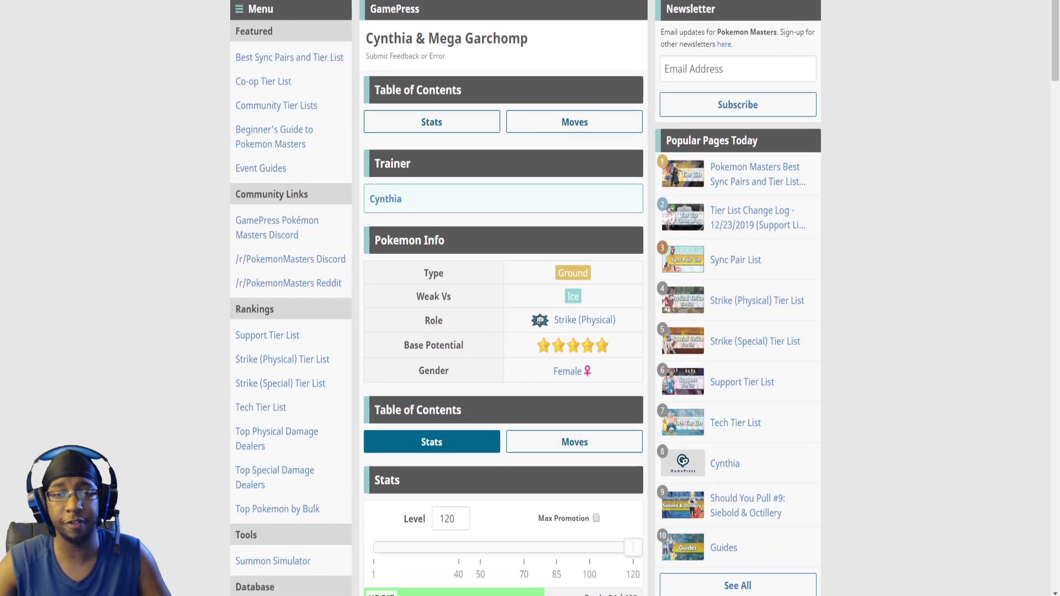
Step: View Cynthia & Mega Garchomp's tags and Stomping Tantrum, then return to the Reddit post
{"action": "scroll", "scroll_direction": "down", "scroll_amount": 3}
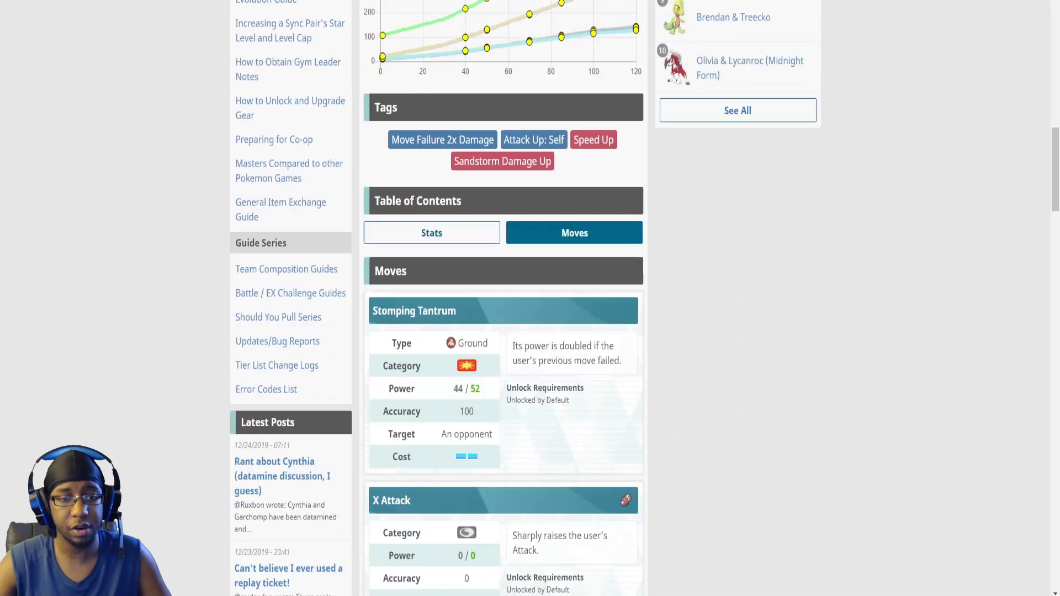
{"action": "scroll", "scroll_direction": "down", "scroll_amount": 3}
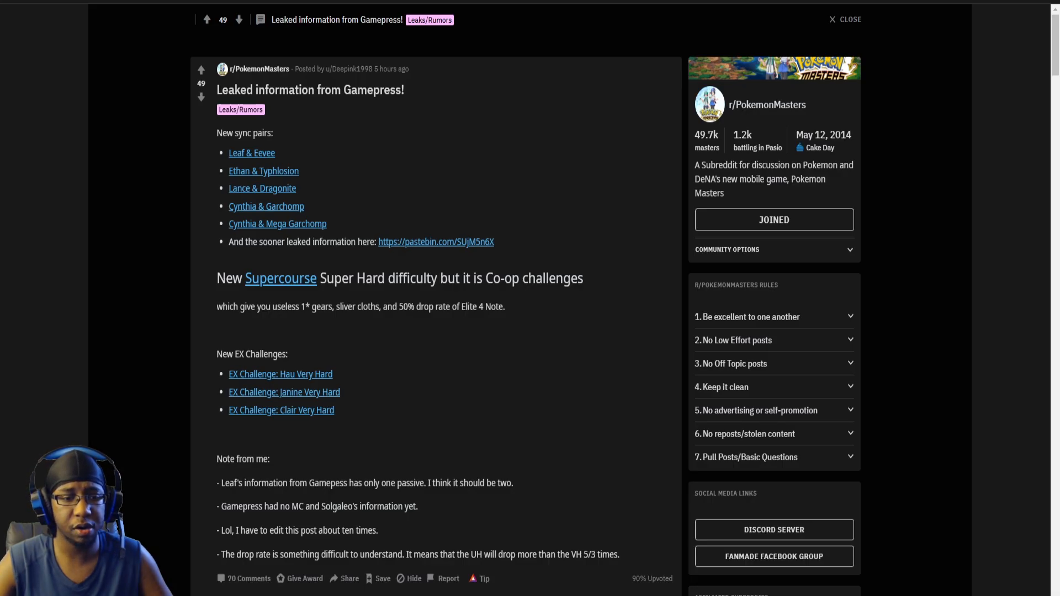
Step: Open the Pastebin datamine paste beginning with Leaf & Eevee's details
{"action": "scroll", "scroll_direction": "down", "scroll_amount": 3}
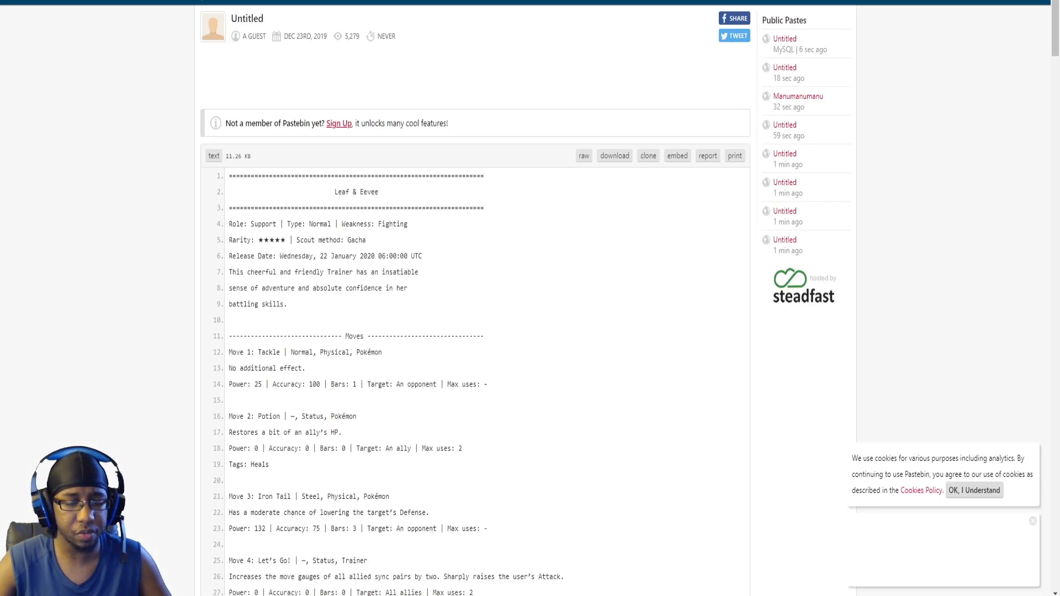
{"action": "scroll", "scroll_direction": "down", "scroll_amount": 3}
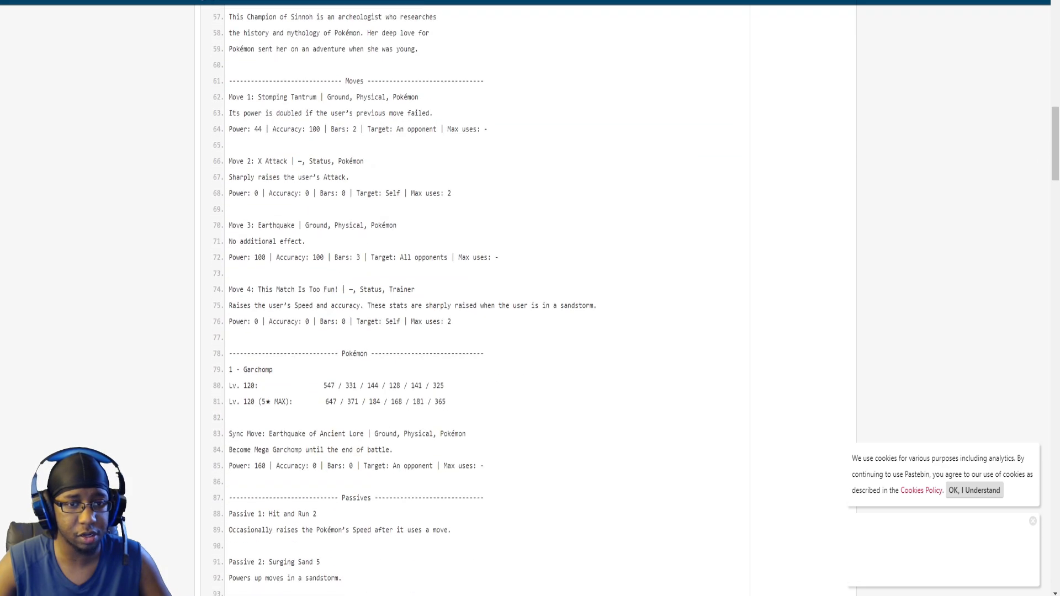
{"action": "scroll", "scroll_direction": "down", "scroll_amount": 3}
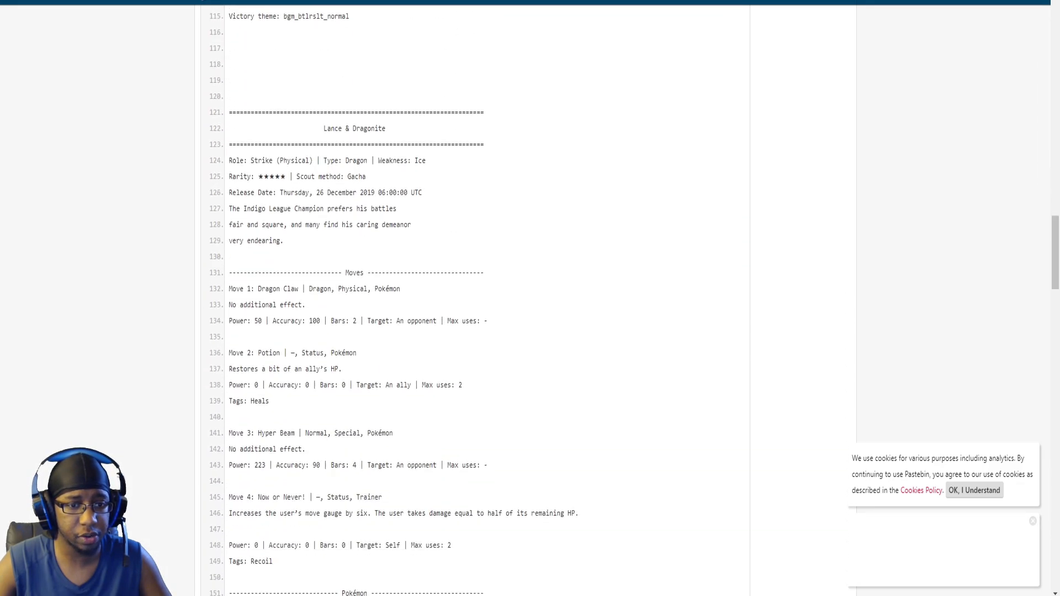
{"action": "scroll", "scroll_direction": "down", "scroll_amount": 3}
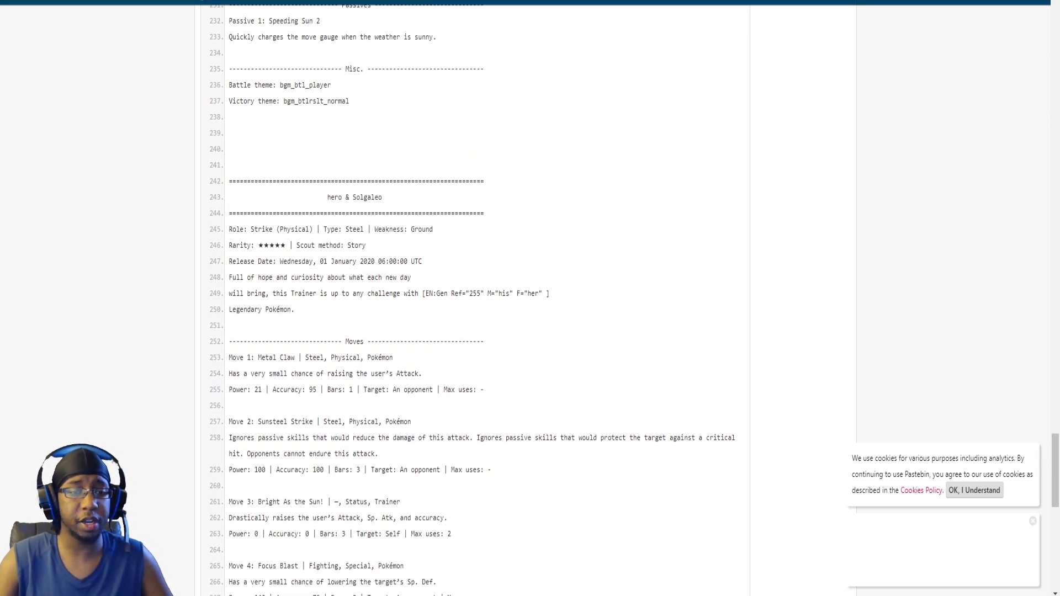
{"action": "scroll", "scroll_direction": "up", "scroll_amount": 3}
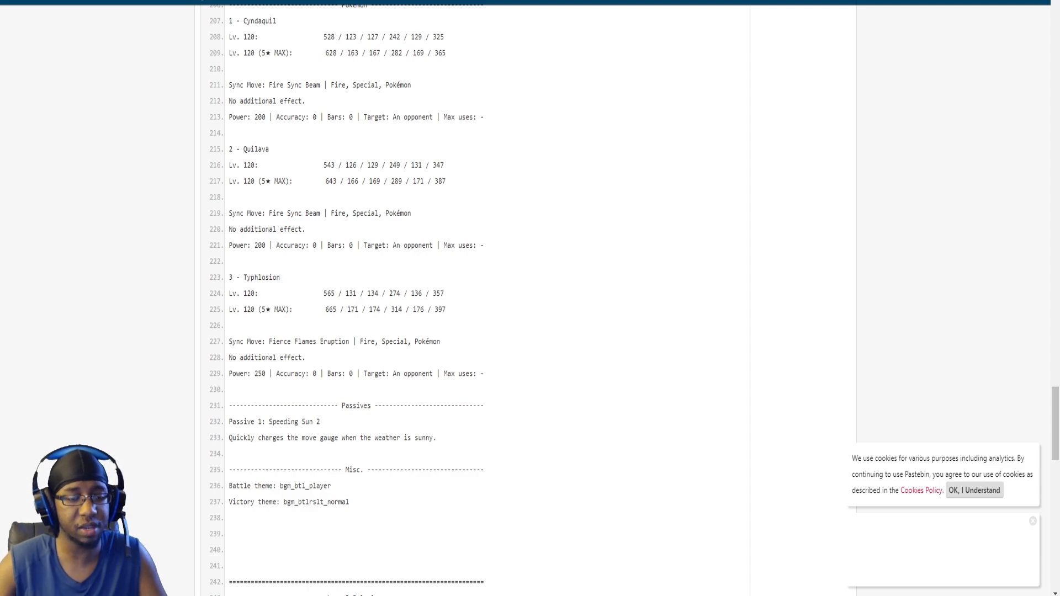
{"action": "scroll", "scroll_direction": "down", "scroll_amount": 3}
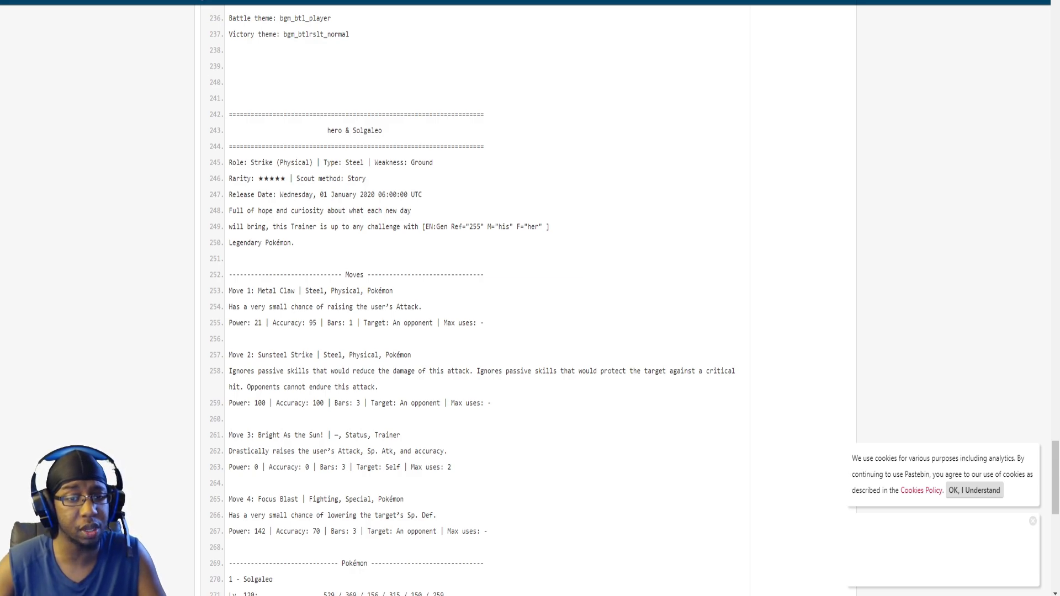
{"action": "scroll", "scroll_direction": "down", "scroll_amount": 3}
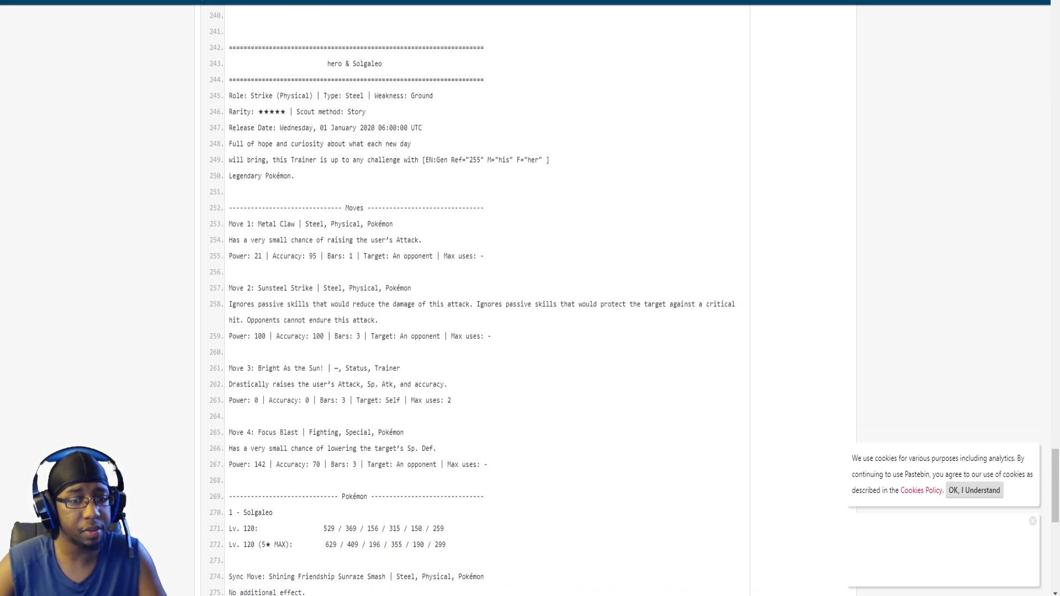